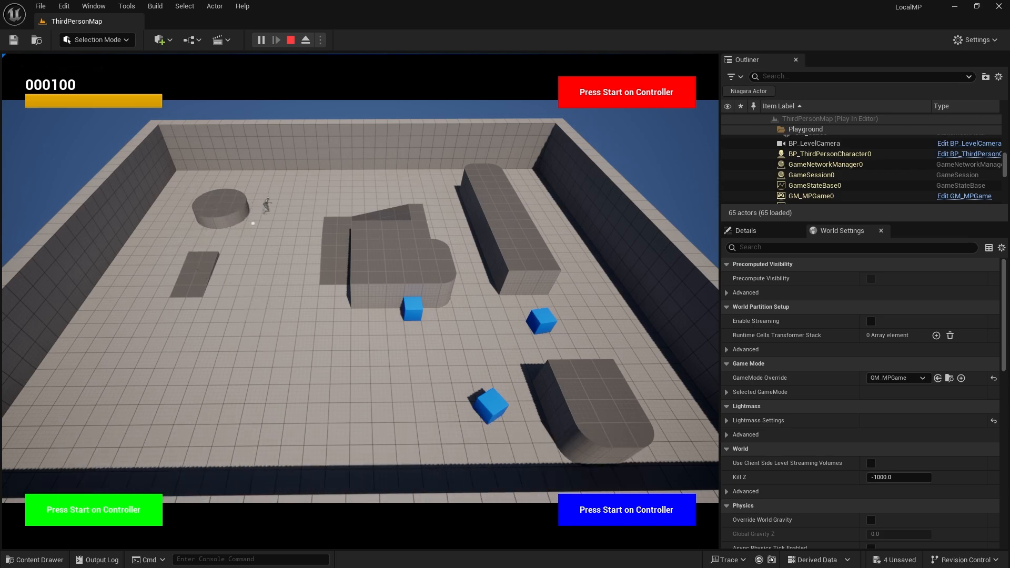
End the Play In Editor session of ThirdPersonMap running under GM_MPGame.
left_click(290, 40)
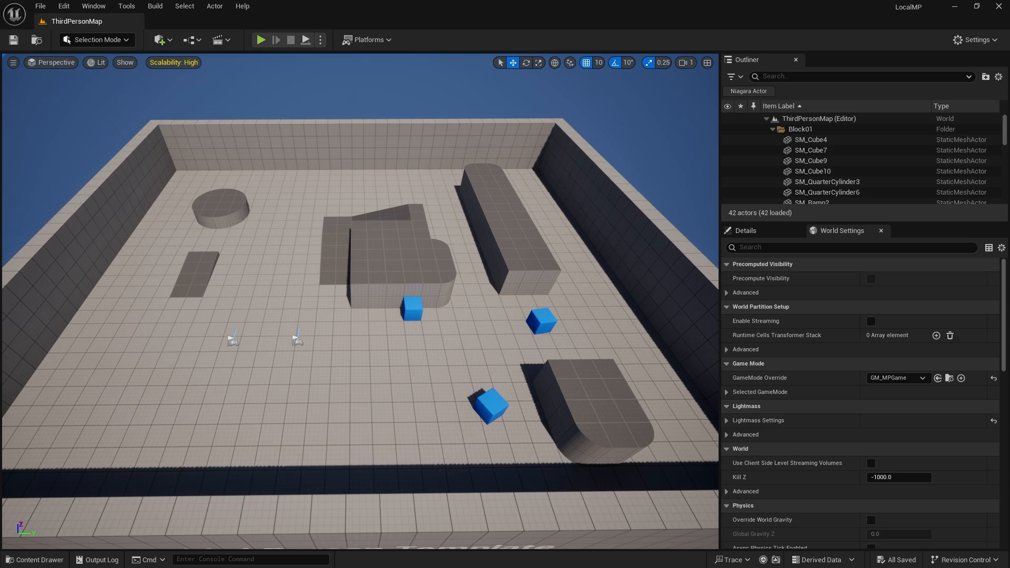
mouse_move(302, 199)
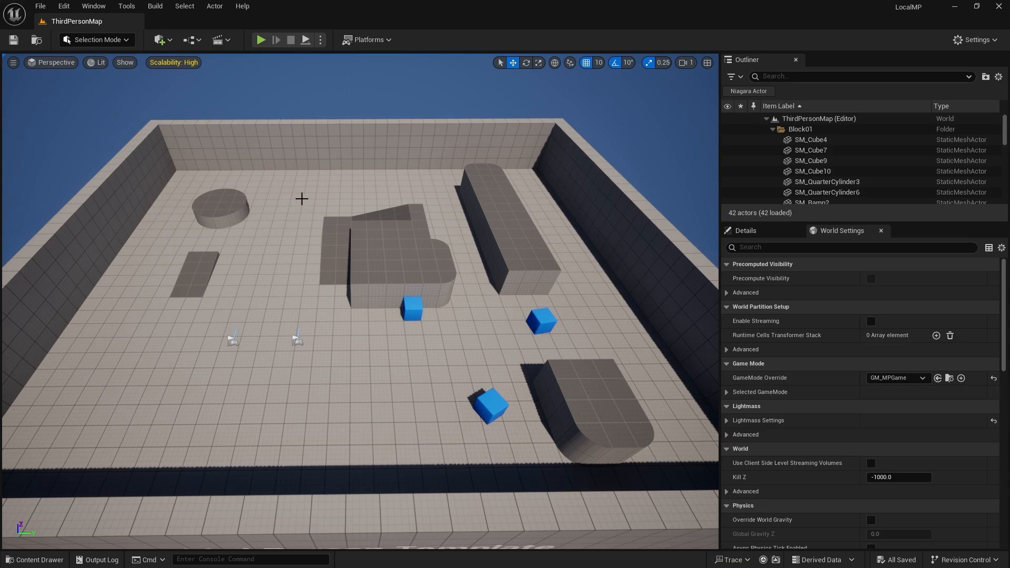
mouse_move(398, 212)
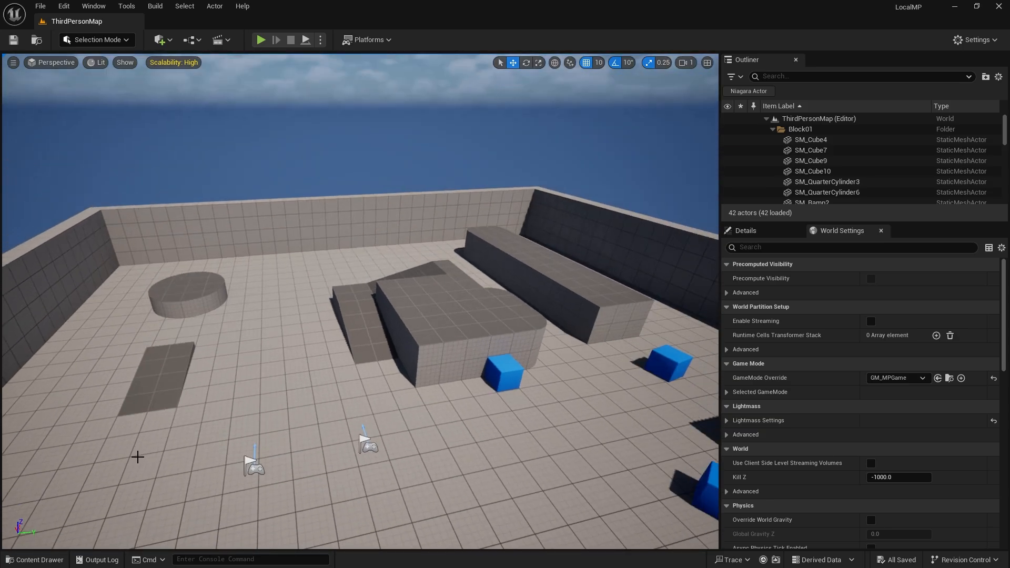
Create an Actor blueprint class named BP_Orb in Game/Blueprints/Actors.
left_click(34, 559)
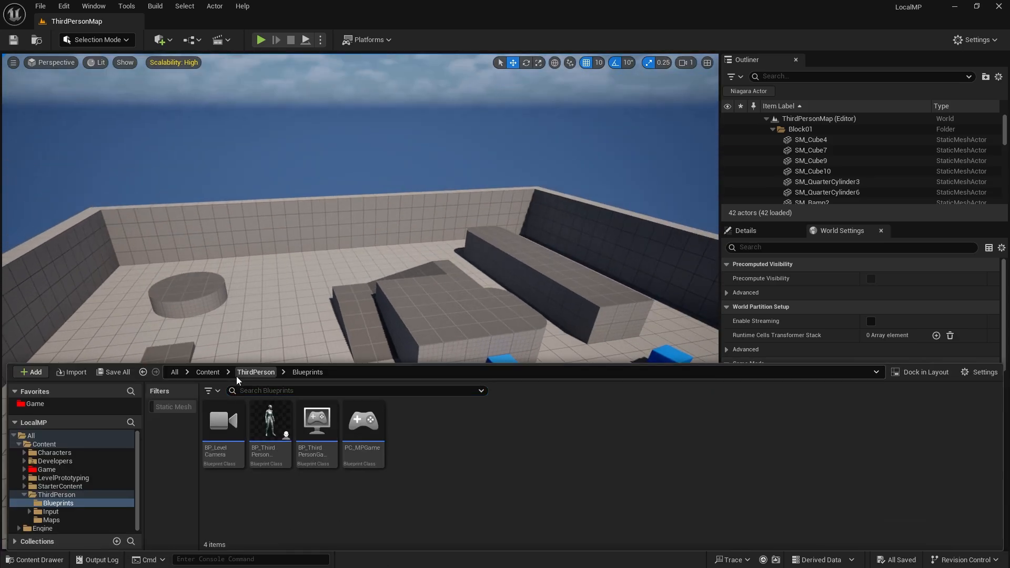
left_click(208, 373)
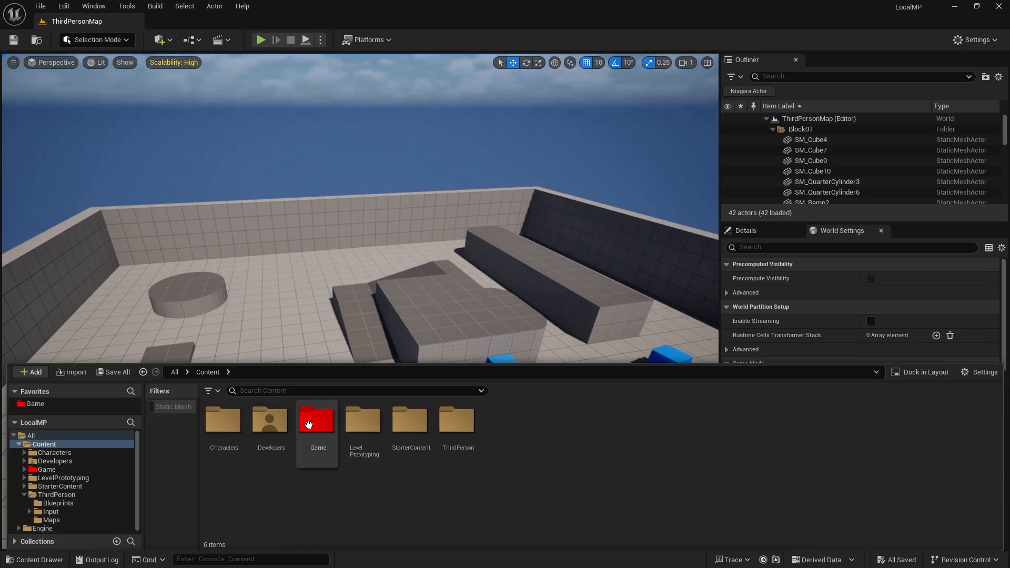
double_click(317, 422)
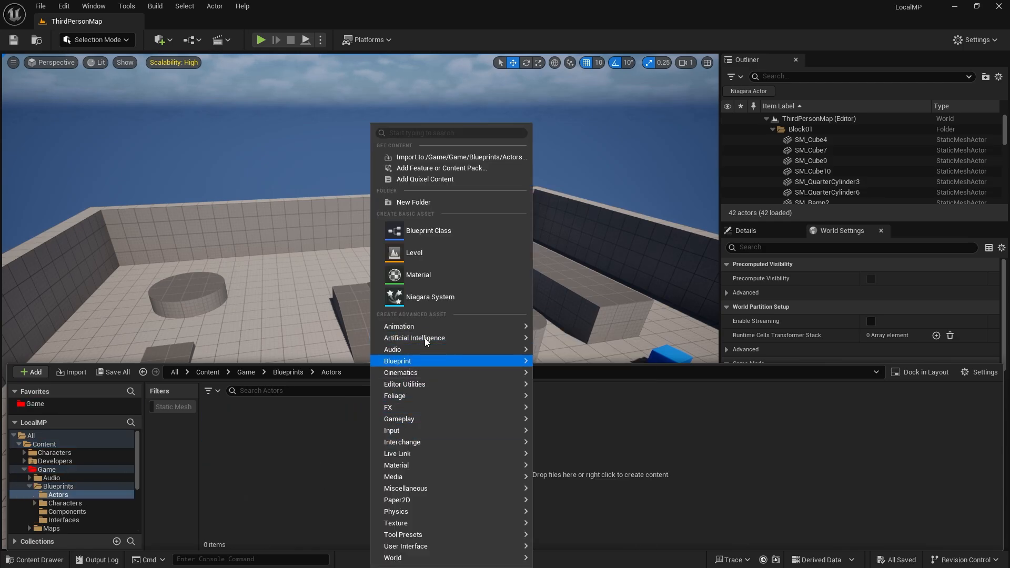
left_click(427, 230)
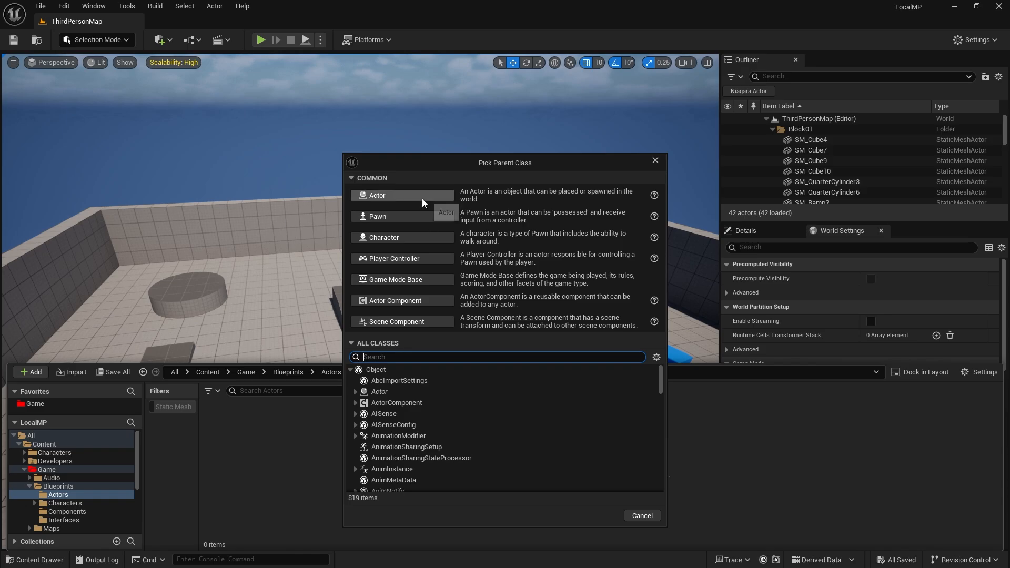
left_click(380, 195)
type("BP_Orb")
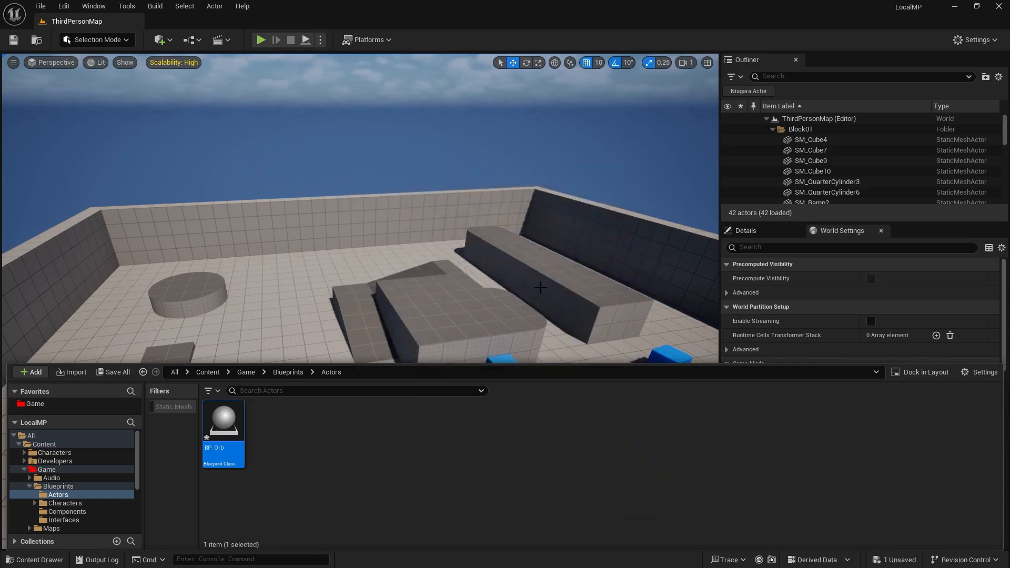
Add a Sphere to BP_Orb at Location Z 50, Scale 0.25, and compile.
double_click(223, 420)
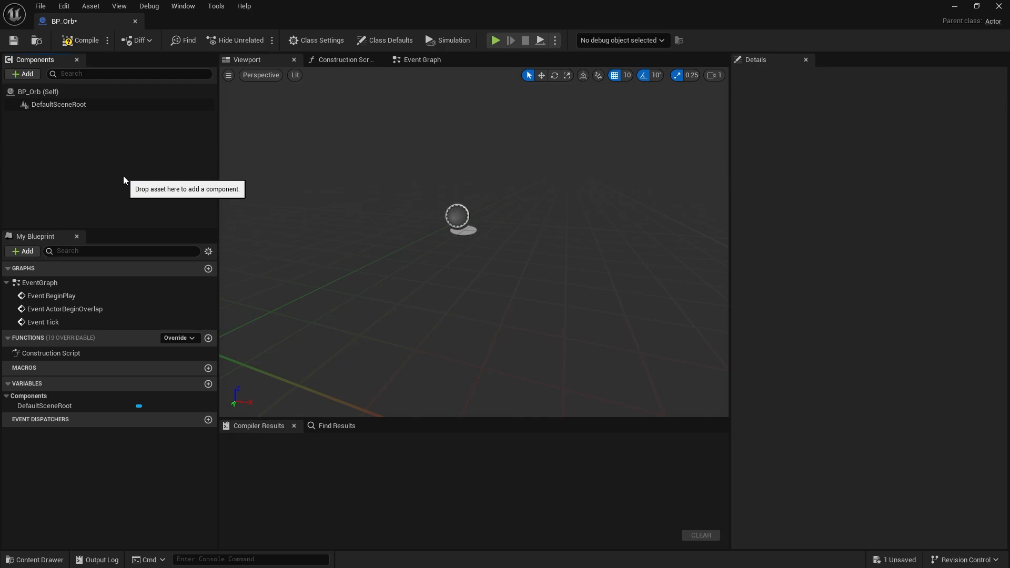
mouse_move(23, 73)
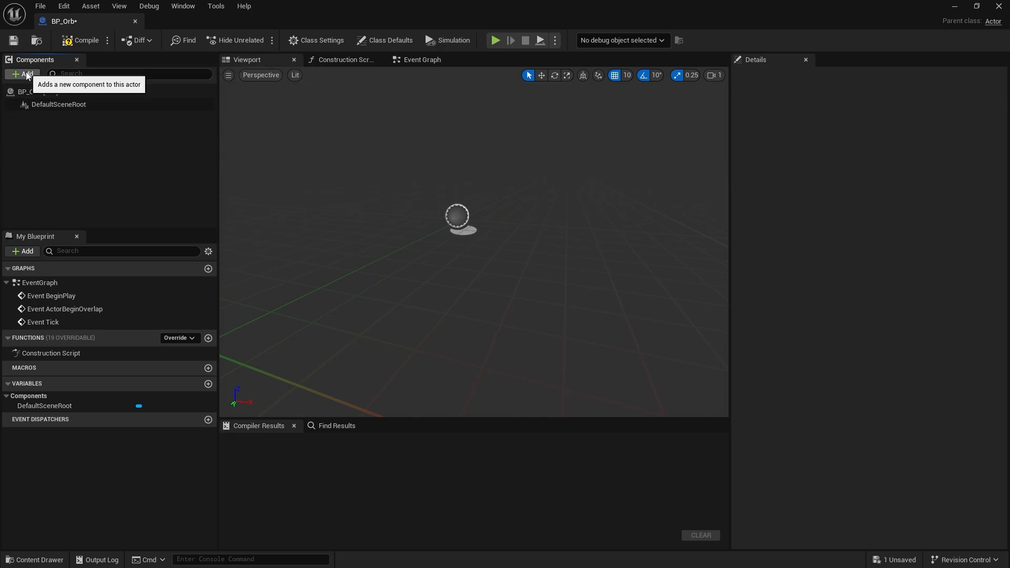
left_click(22, 74)
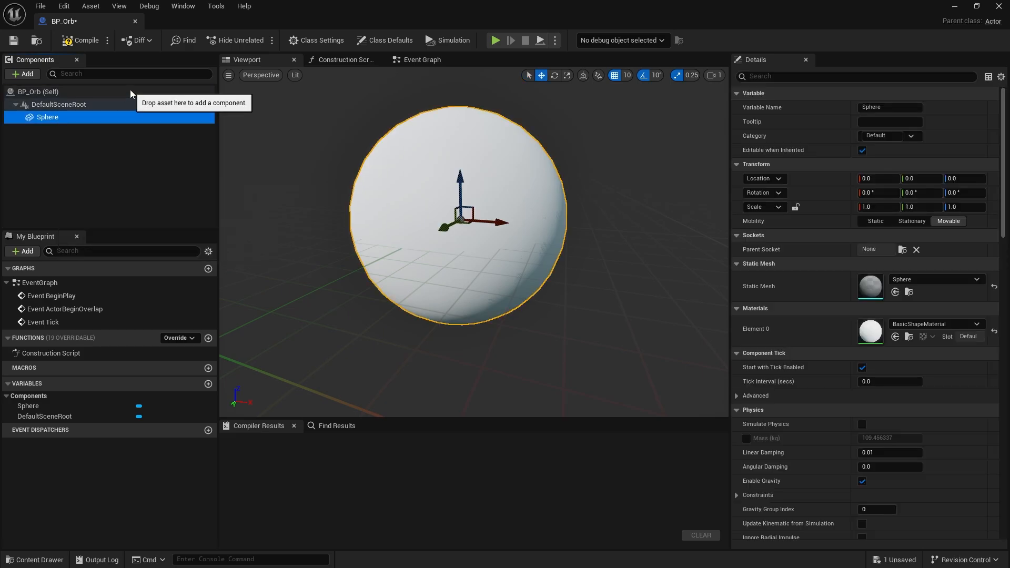
left_click(566, 75)
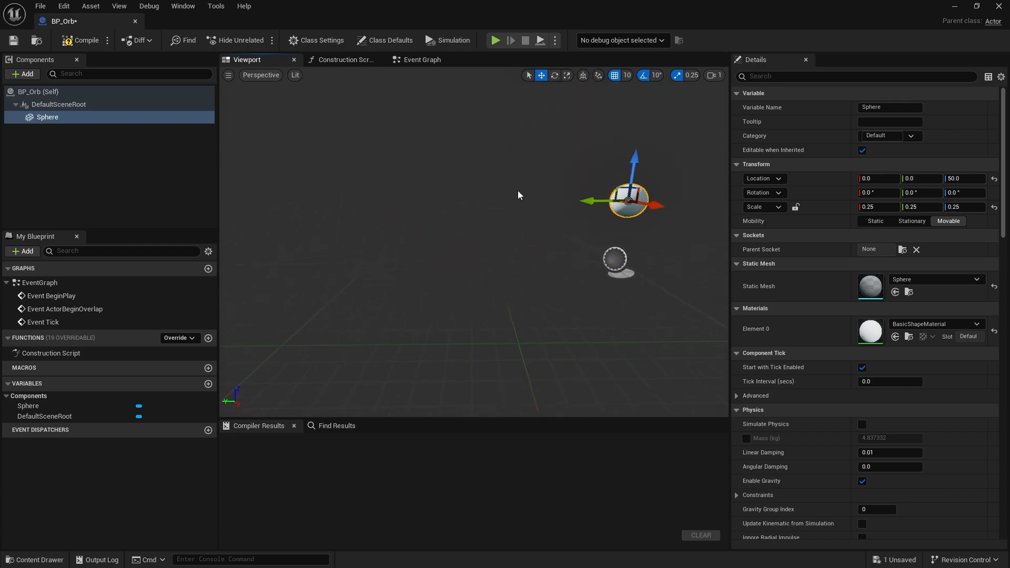
left_click(80, 40)
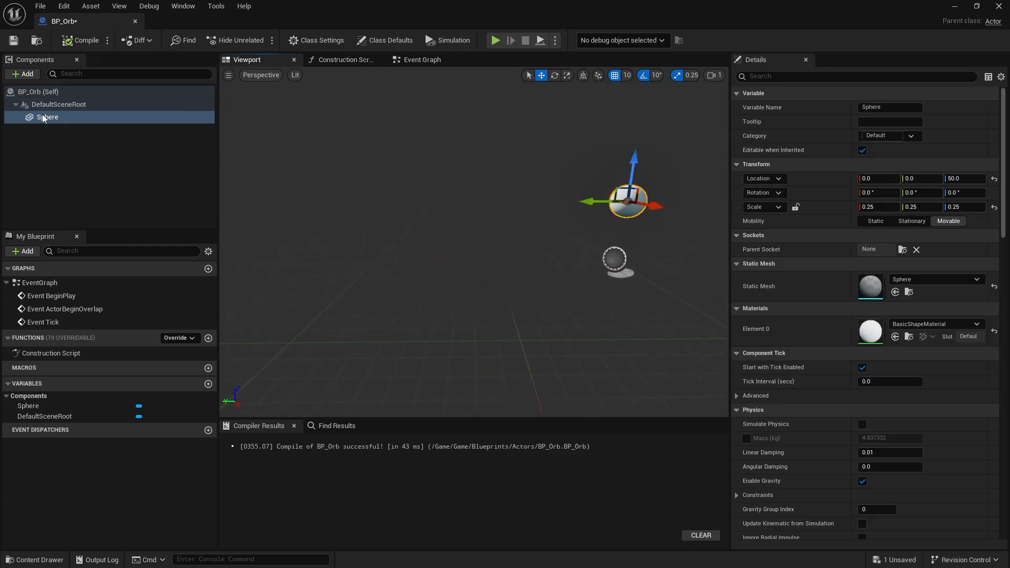
mouse_move(70, 125)
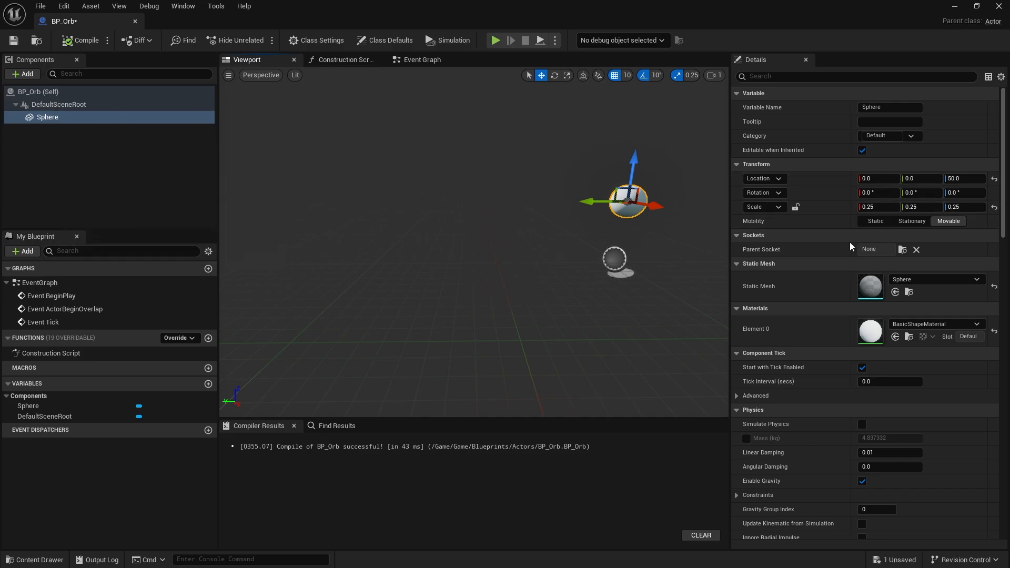
Set the sphere's Collision Presets to OverlapAll, then compile and save BP_Orb.
scroll("down", 3)
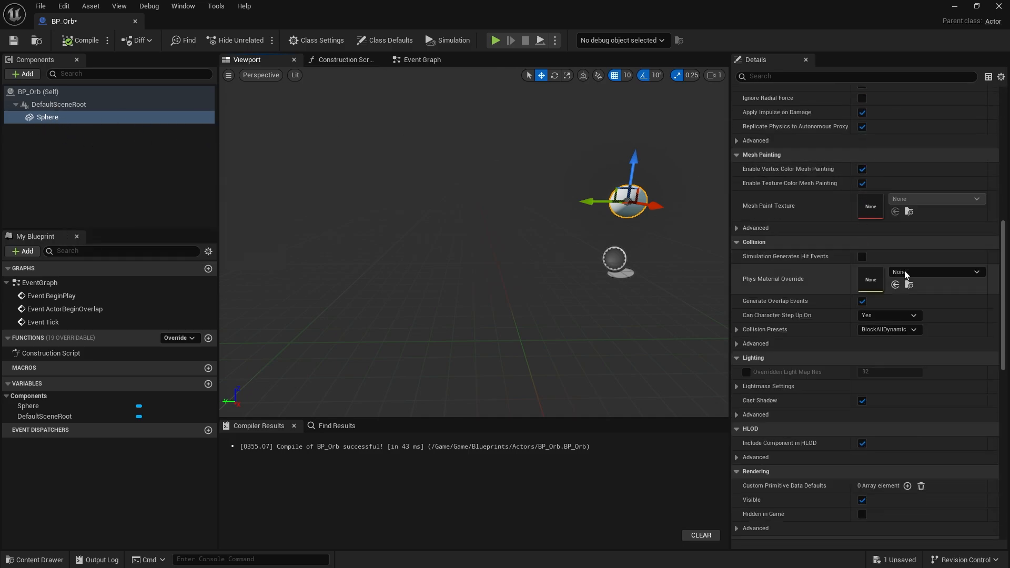
left_click(890, 330)
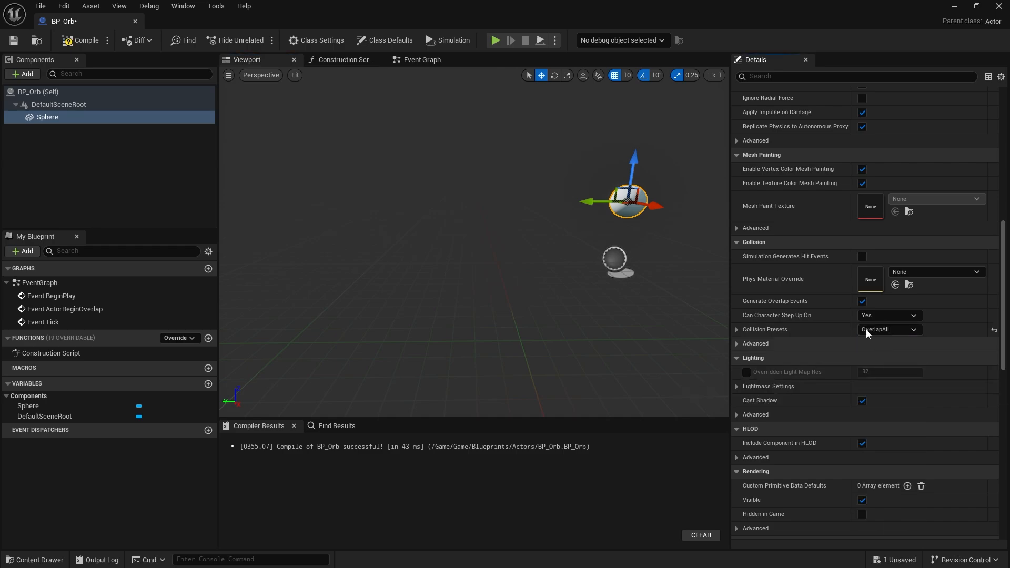
left_click(86, 40)
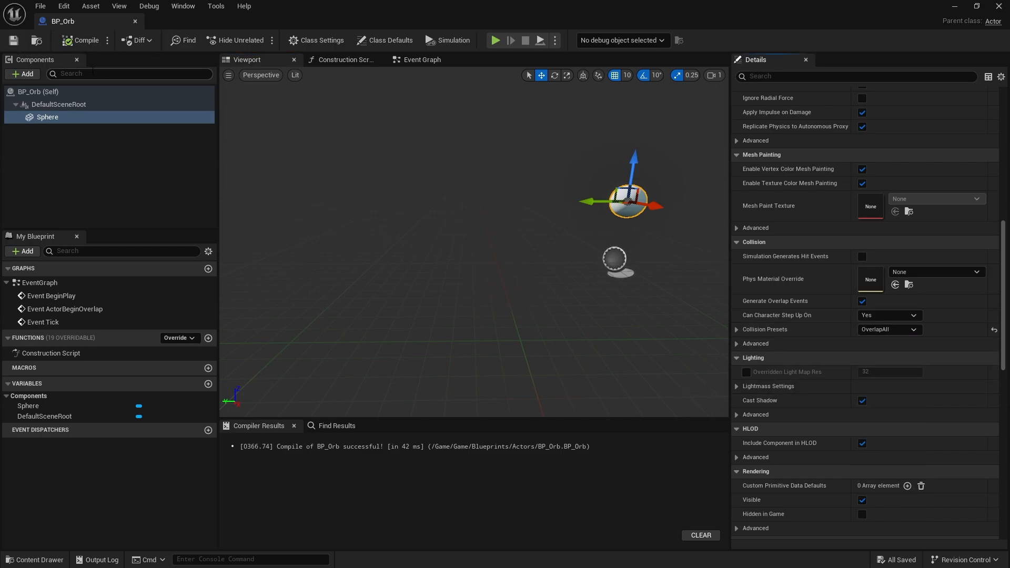
mouse_move(1003, 6)
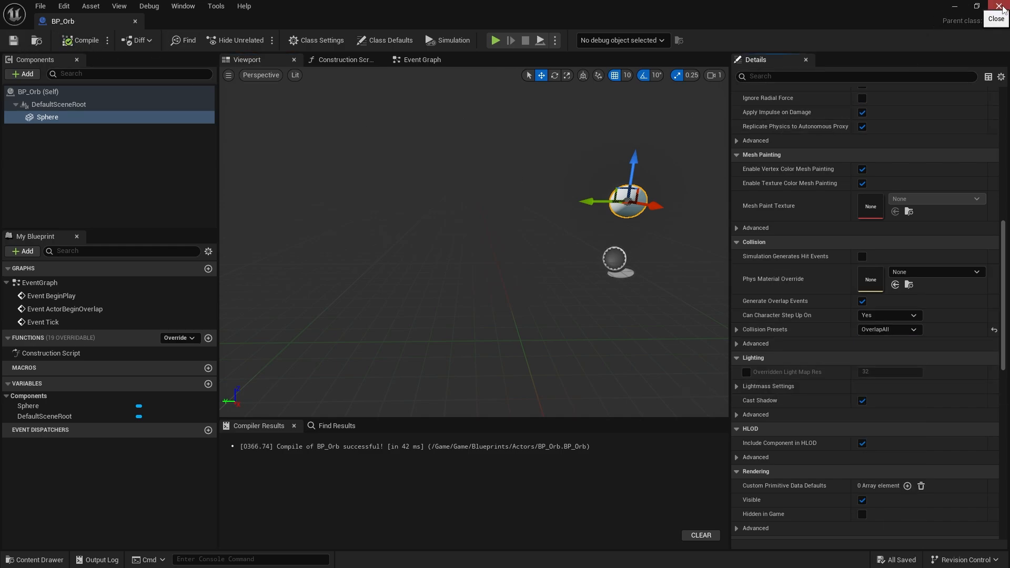
mouse_move(339, 91)
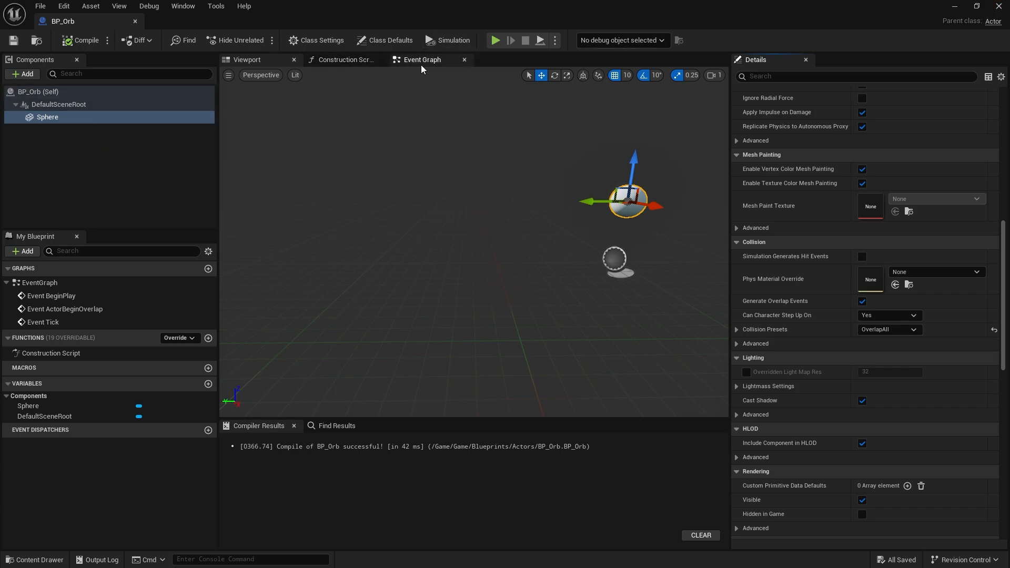
Wire ActorBeginOverlap's Other Actor into a Cast To BP_ThirdPersonCharacter node.
left_click(421, 60)
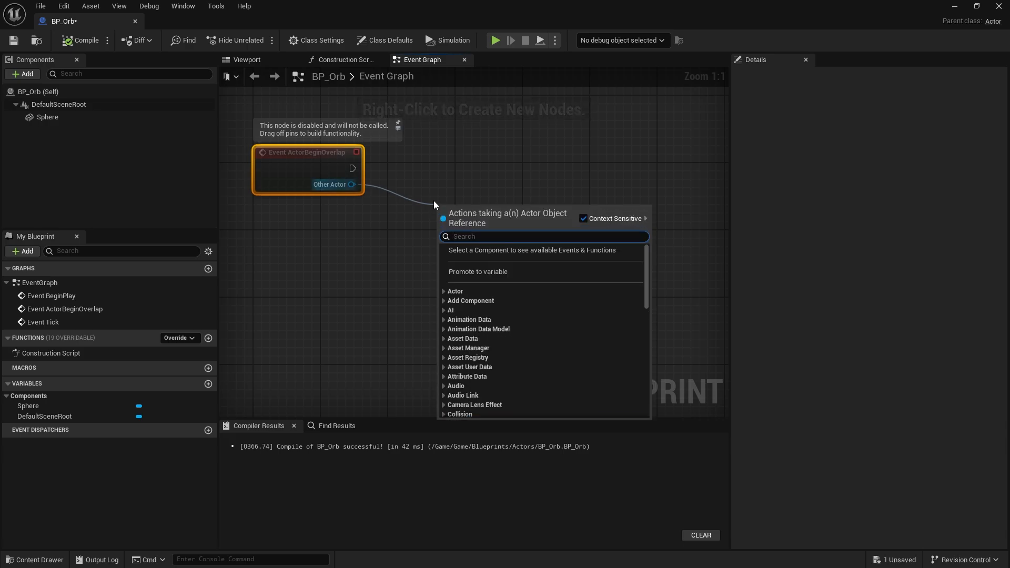
type("cast to third")
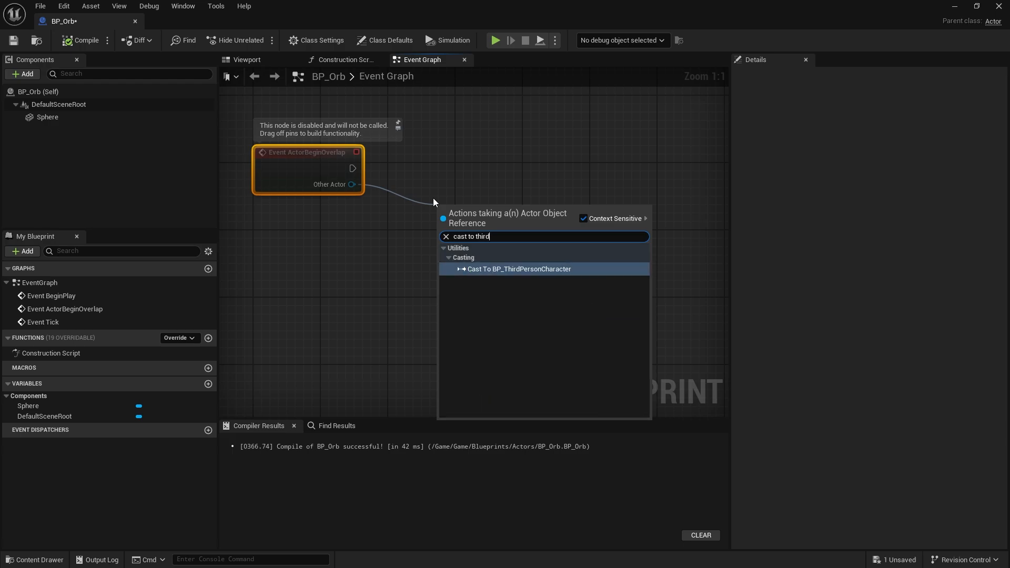
left_click(519, 269)
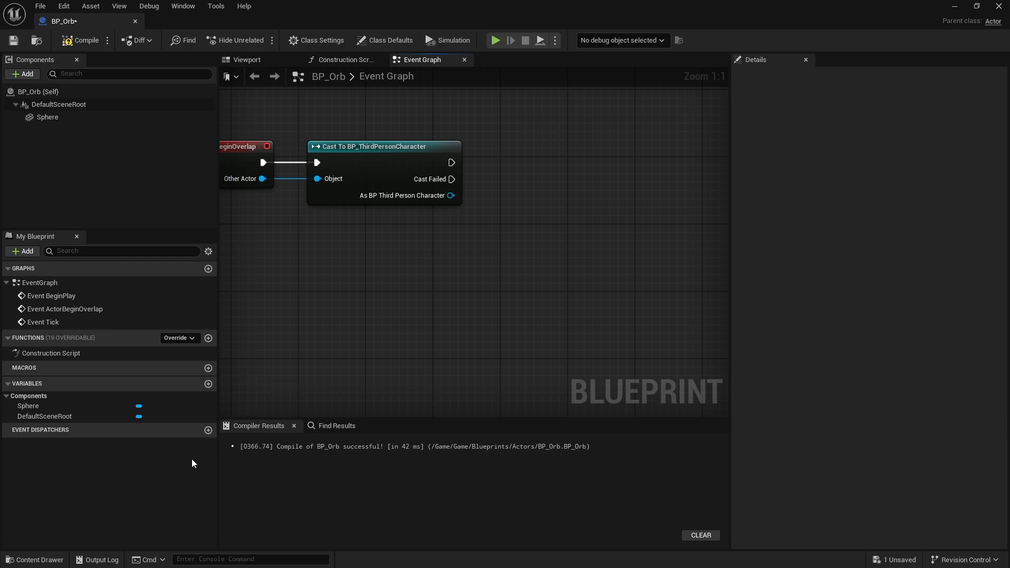
Chain Get Controller and Get Player State from the character cast into Cast To PS_MPGame.
left_click(35, 560)
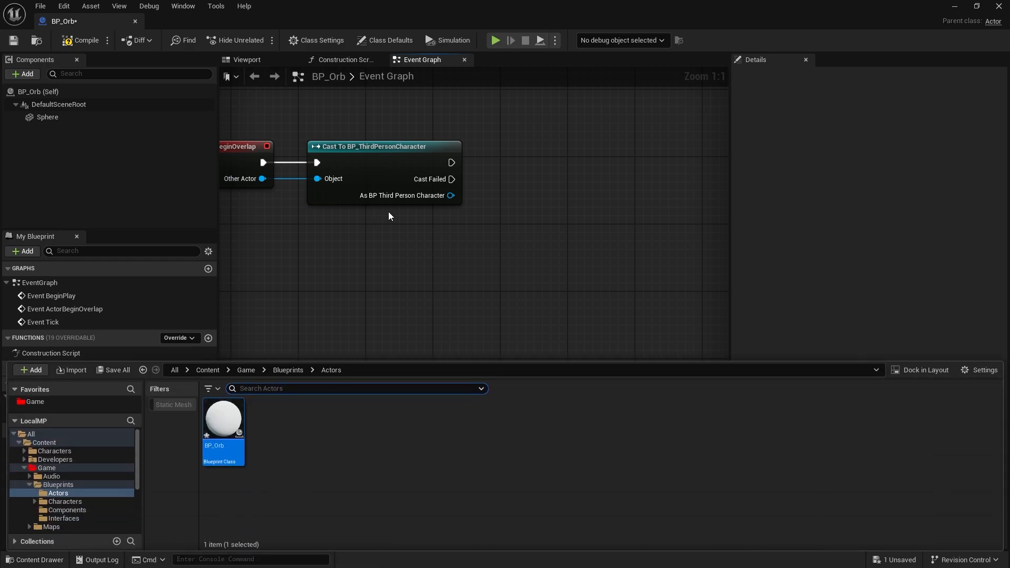
left_click(80, 40)
type("get")
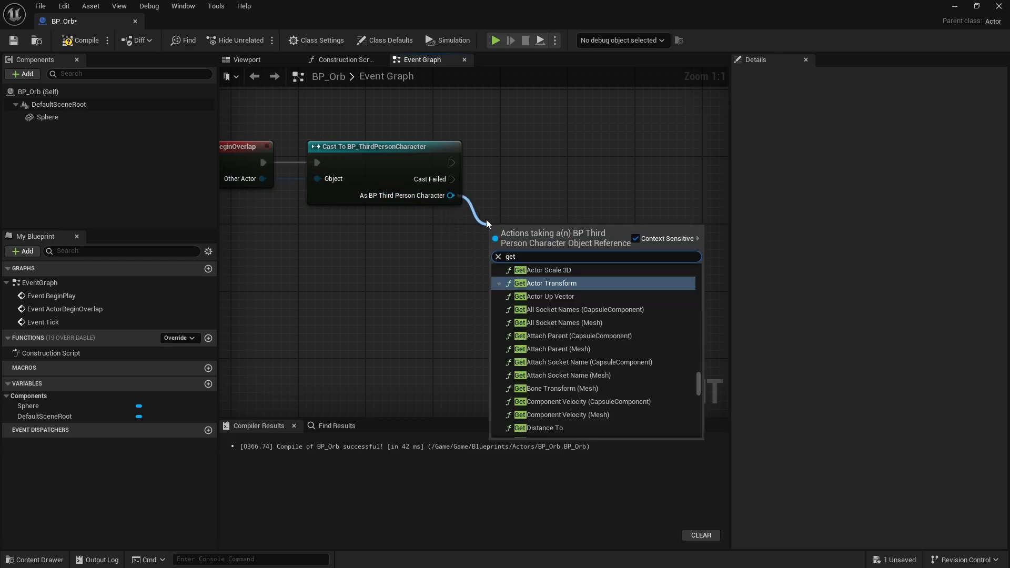
type("player")
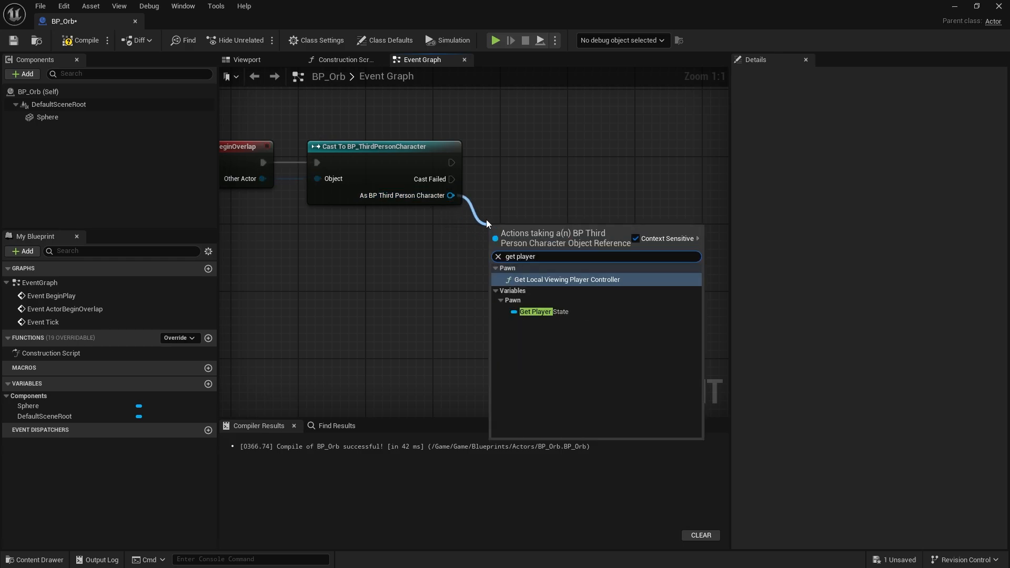
type("get co")
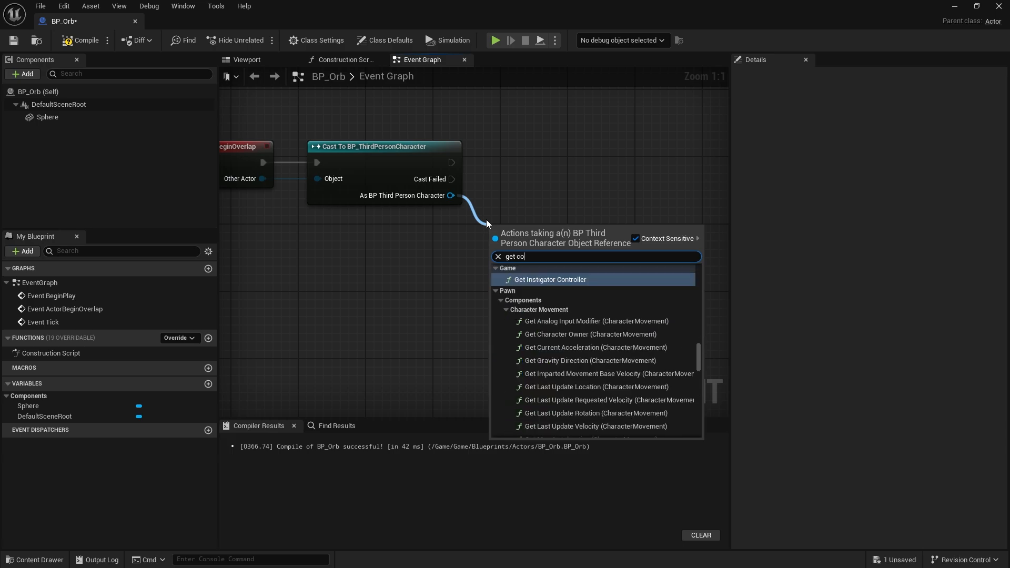
type("ntroller")
type("get playe")
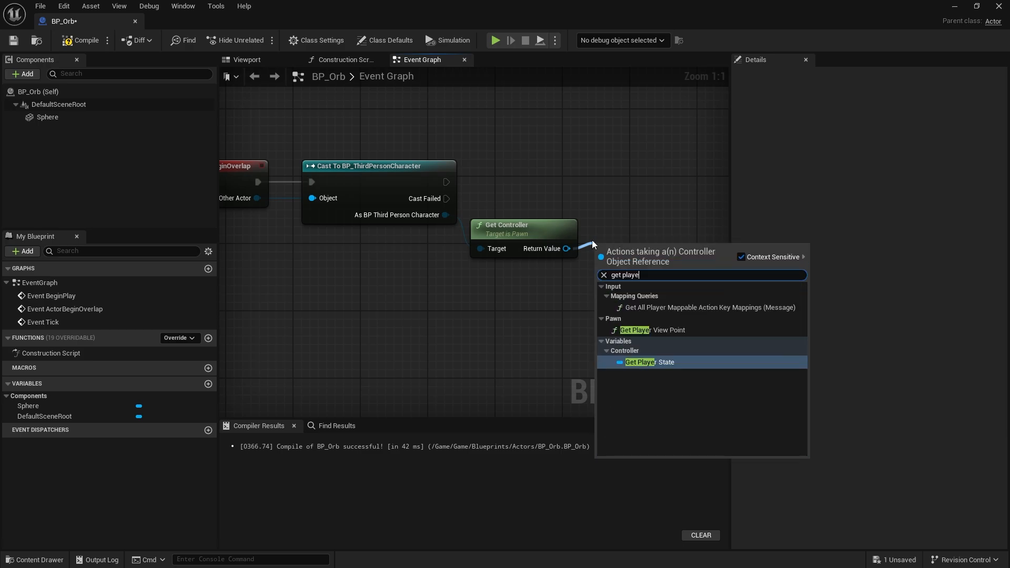
left_click(649, 362)
type("cast to ps")
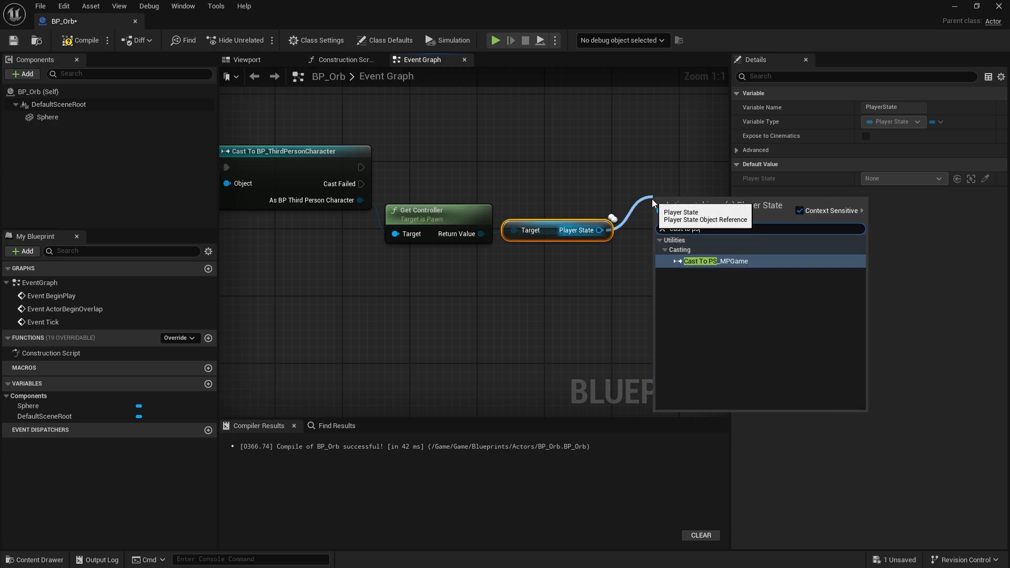
left_click(715, 261)
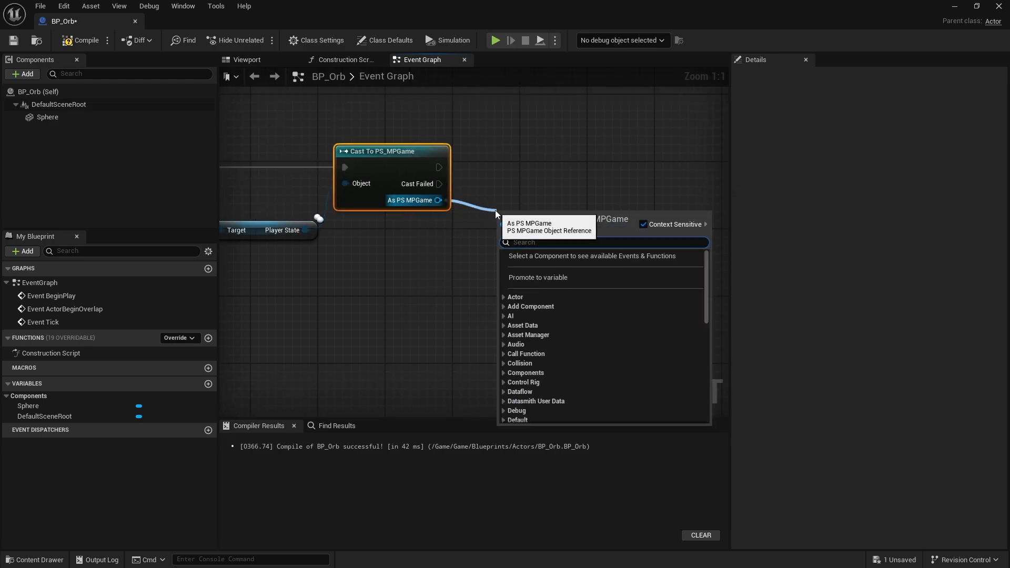
Add Award Points with Points 100 on the PS_MPGame result, followed by Destroy Actor.
type("points")
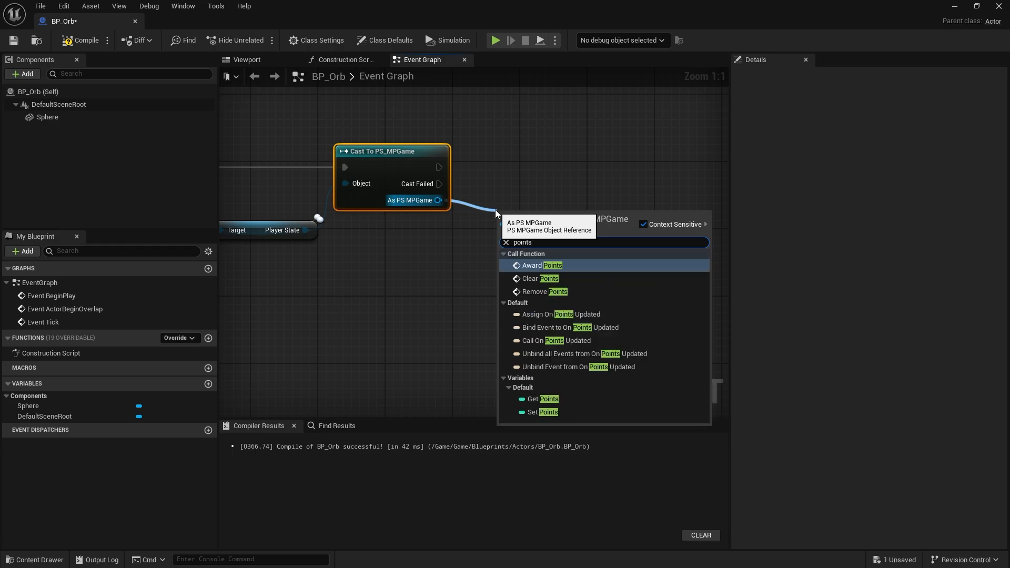
left_click(542, 265)
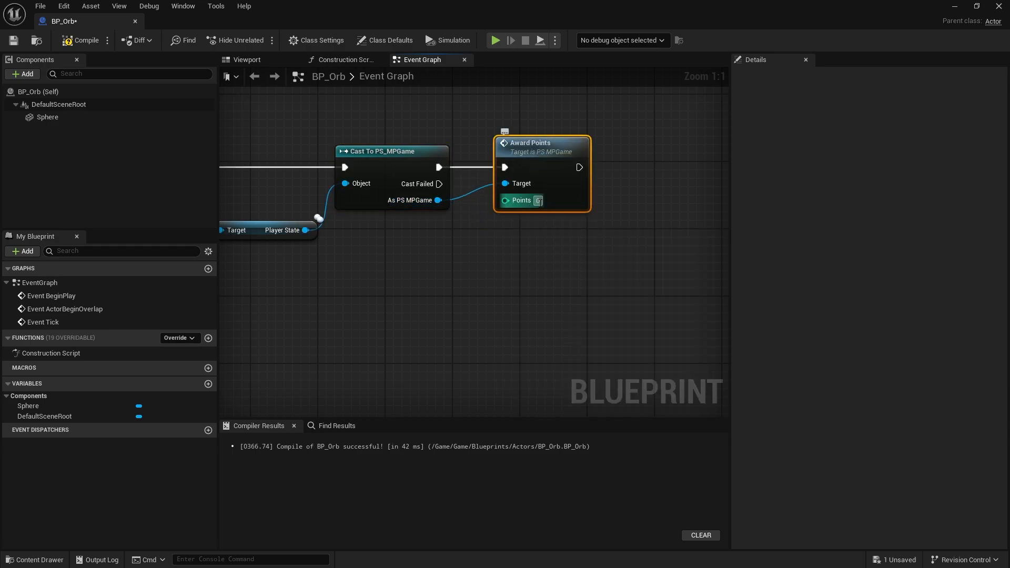
mouse_move(528, 203)
type("destroy")
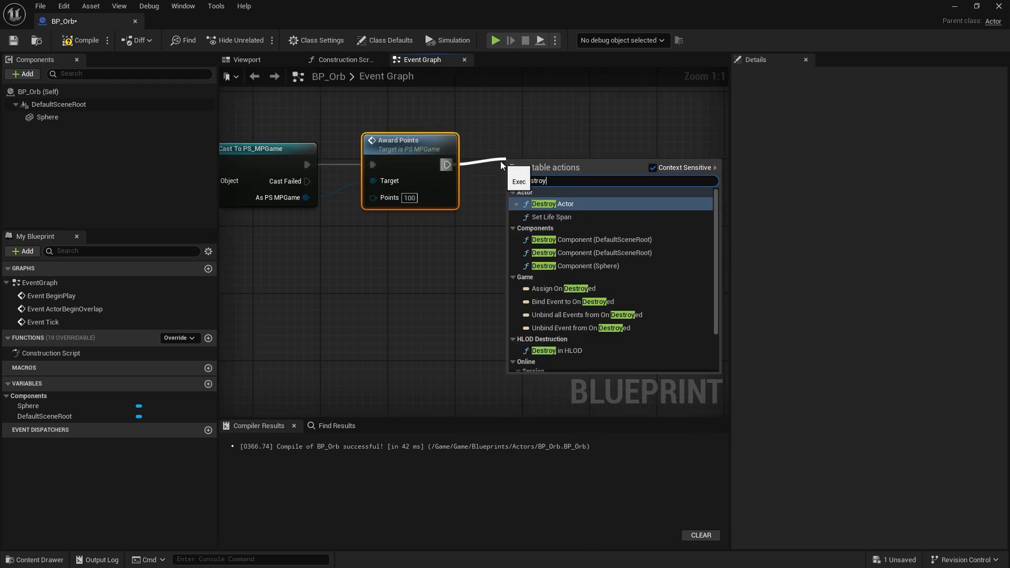
left_click(551, 204)
type("get play")
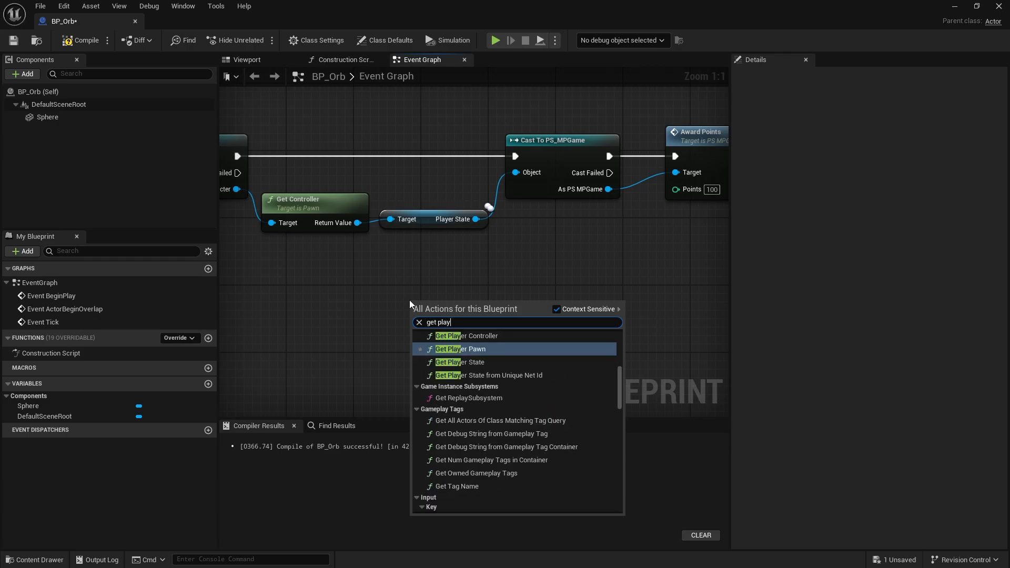
Add a Get Player Character node, move it beside the character cast, and delete the selection.
left_click(458, 348)
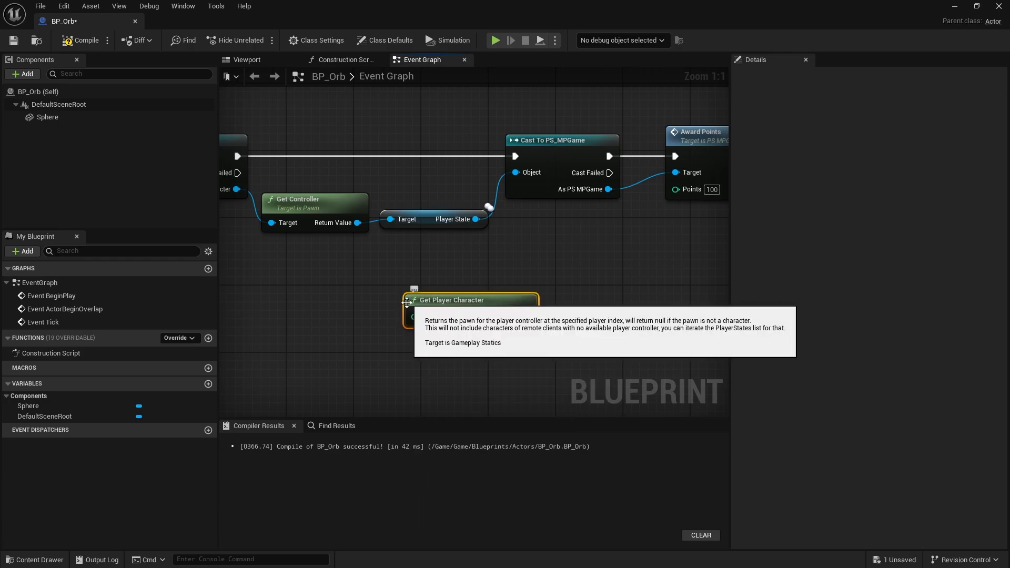
mouse_move(490, 325)
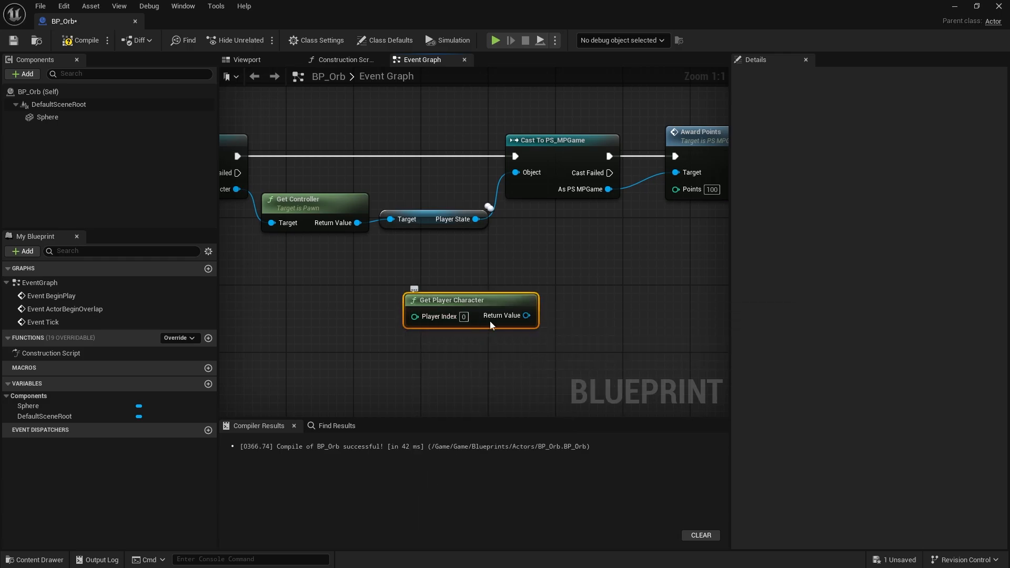
mouse_move(513, 318)
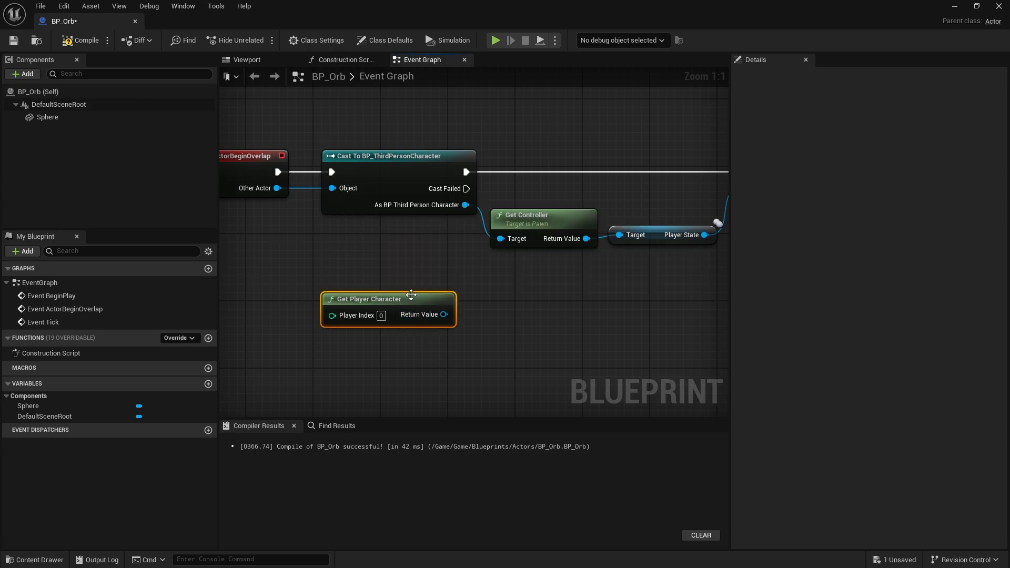
left_click_drag(365, 298, 373, 273)
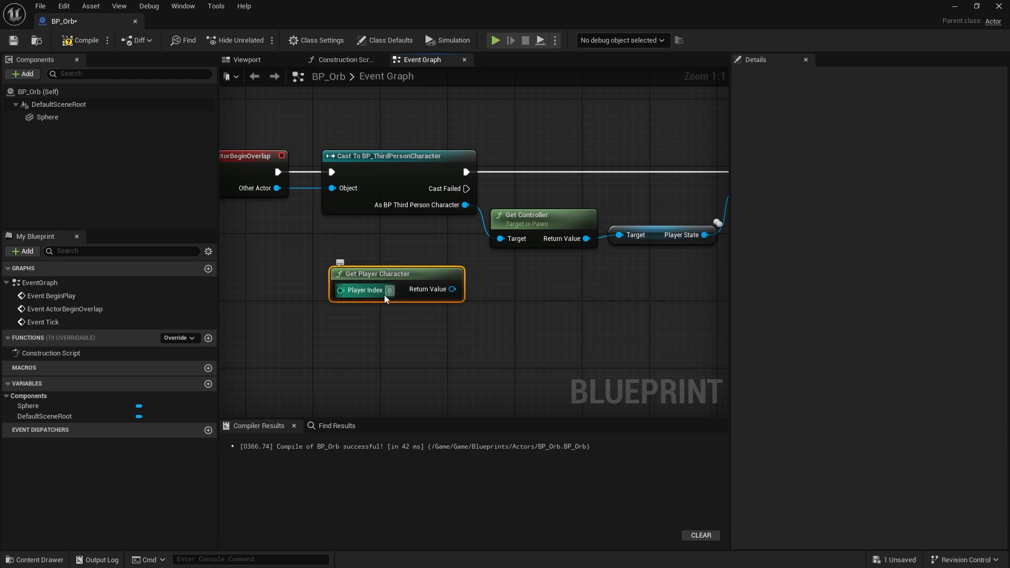
key("Delete")
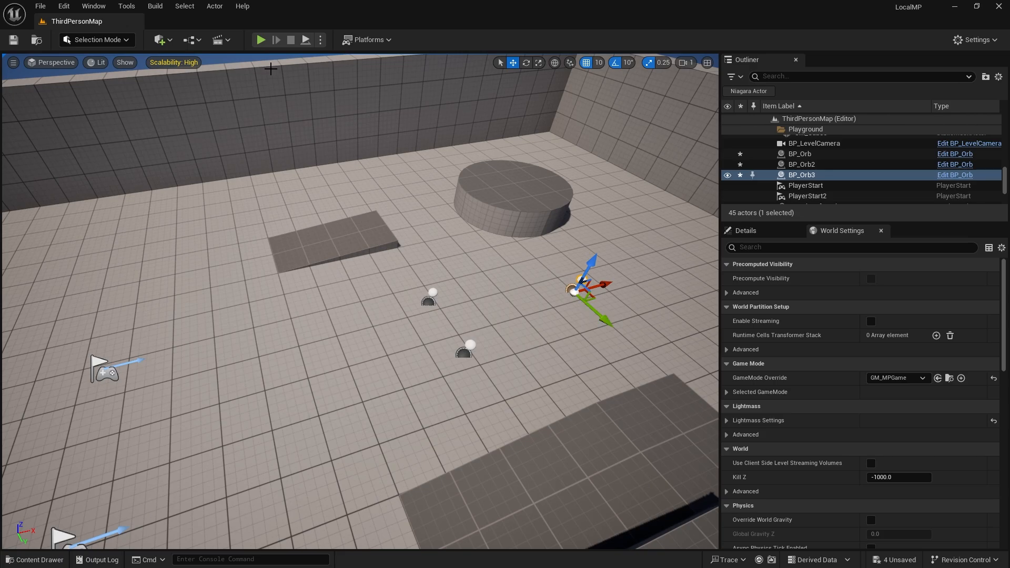
Play ThirdPersonMap and collect orbs until the score reads 000300.
left_click(261, 40)
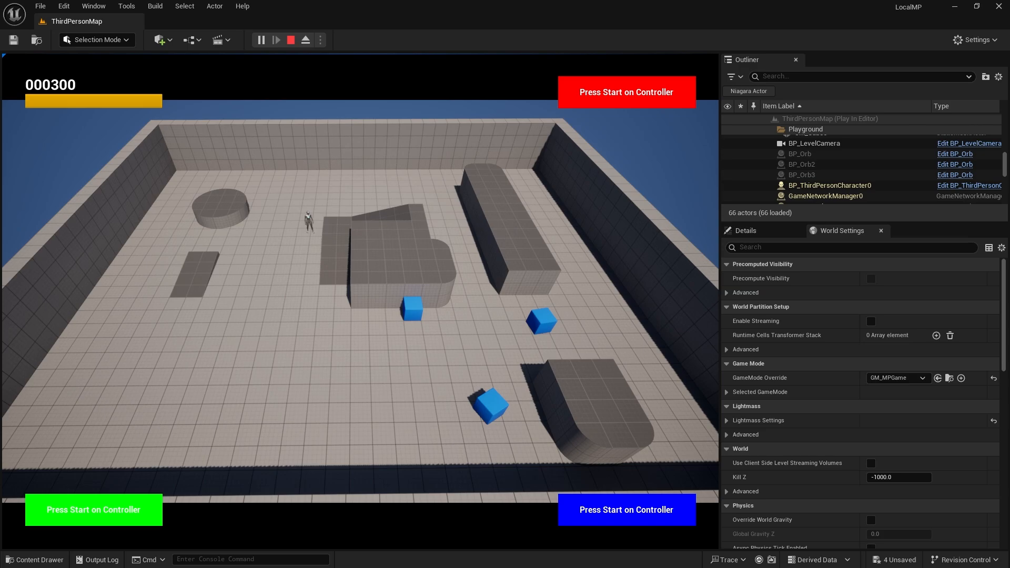
Stop play, delete the three placed orbs, and add a Nav Mesh Bounds Volume.
left_click(290, 39)
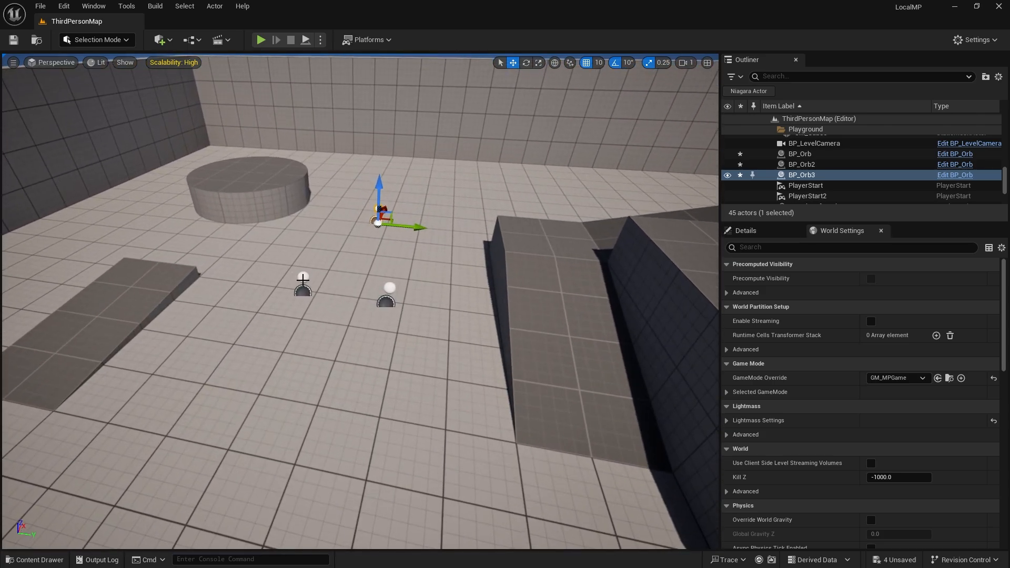
key("Delete")
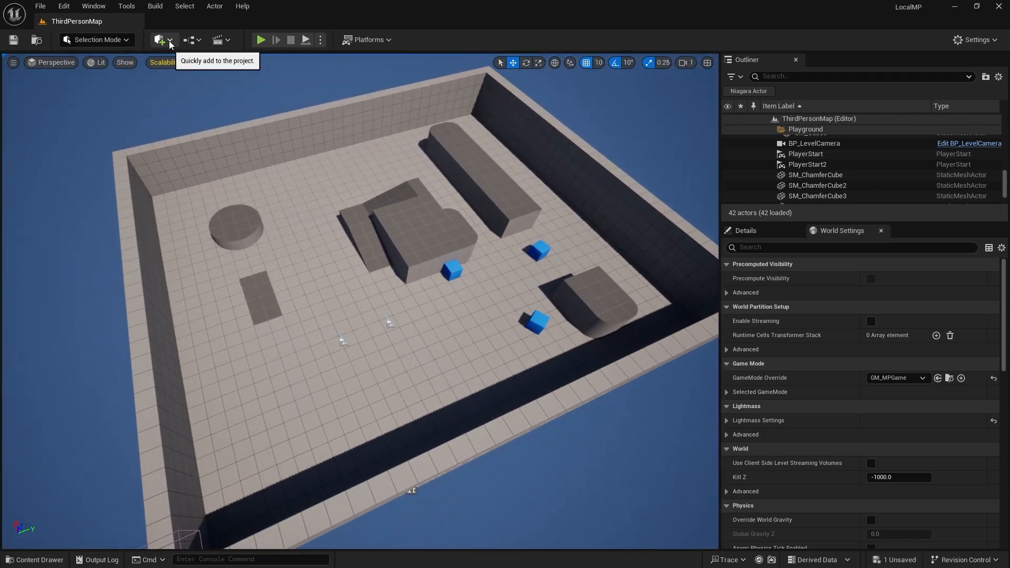
left_click(161, 39)
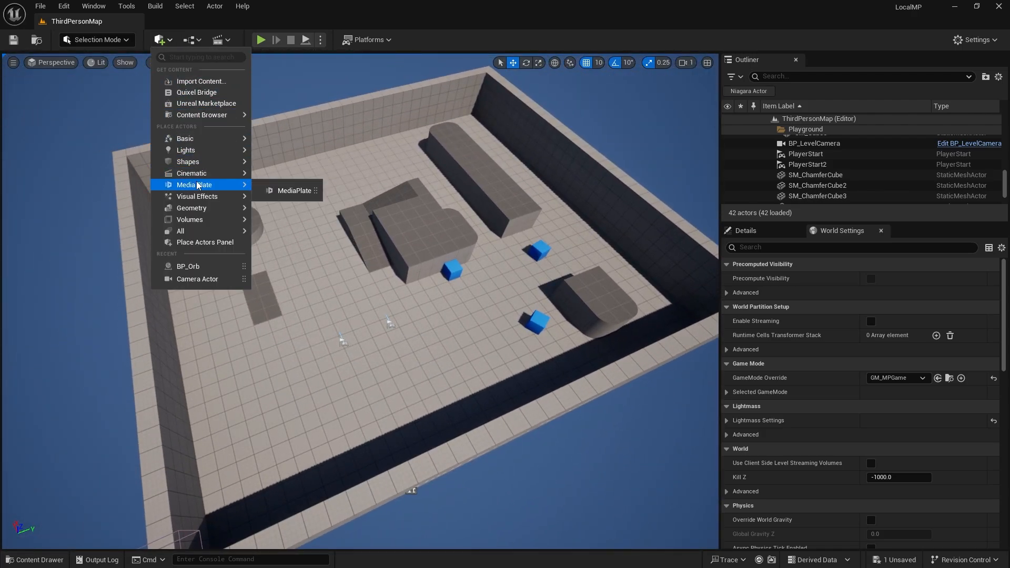
left_click(562, 272)
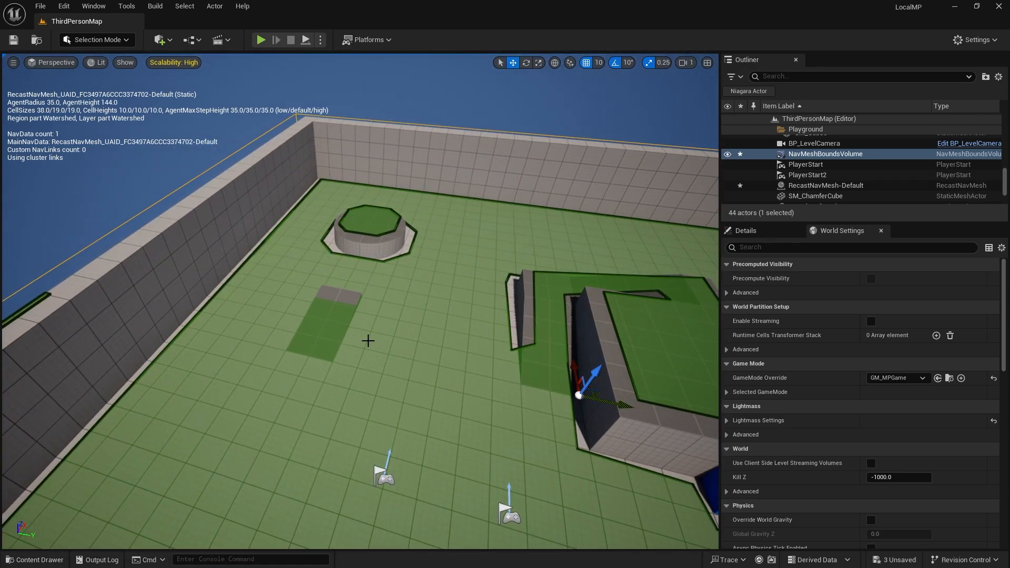
Give BeginPlay a Set Timer by Event node with a 2-second interval.
left_click(34, 560)
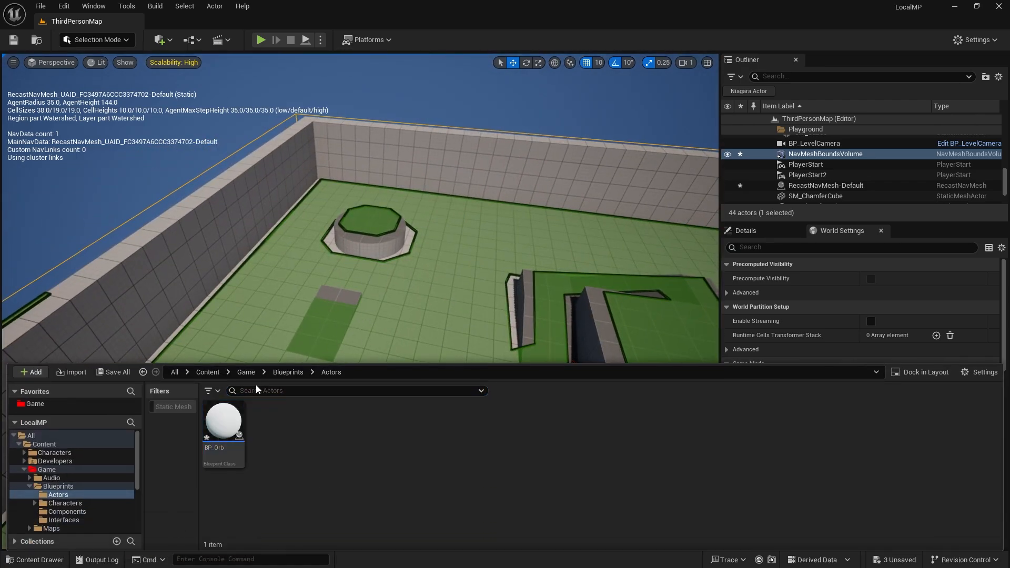
left_click(245, 372)
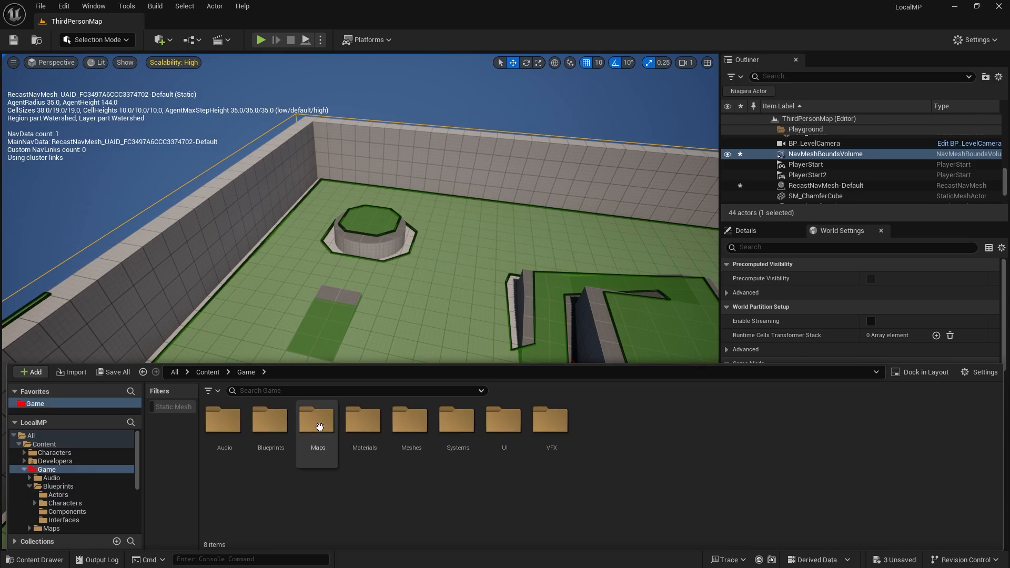
mouse_move(458, 422)
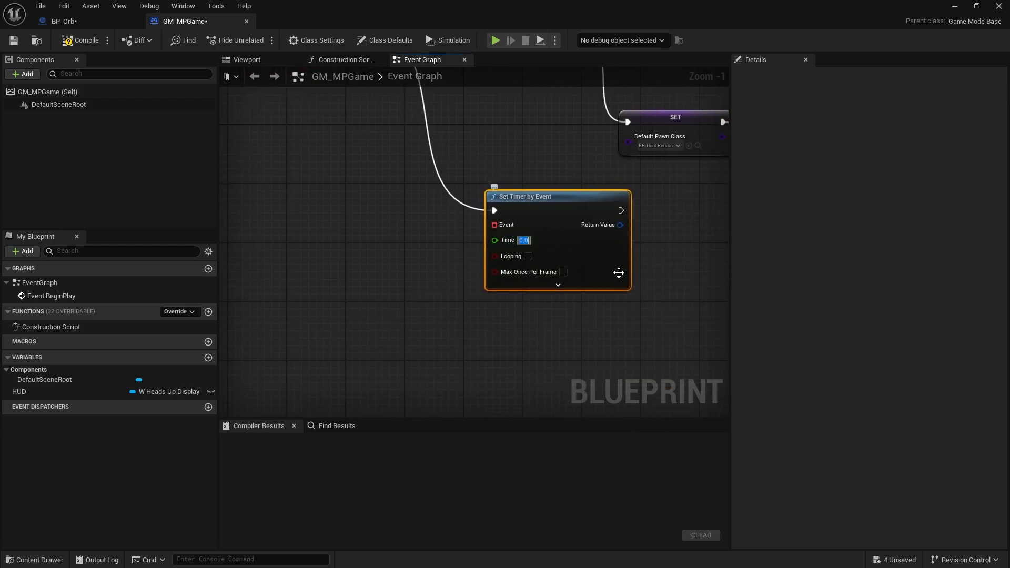
type("2")
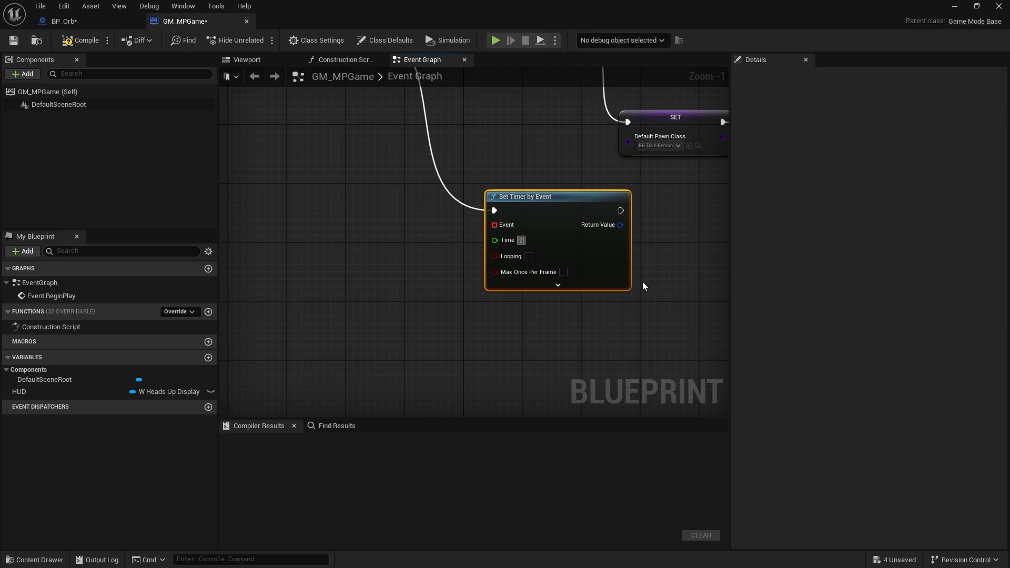
left_click(528, 256)
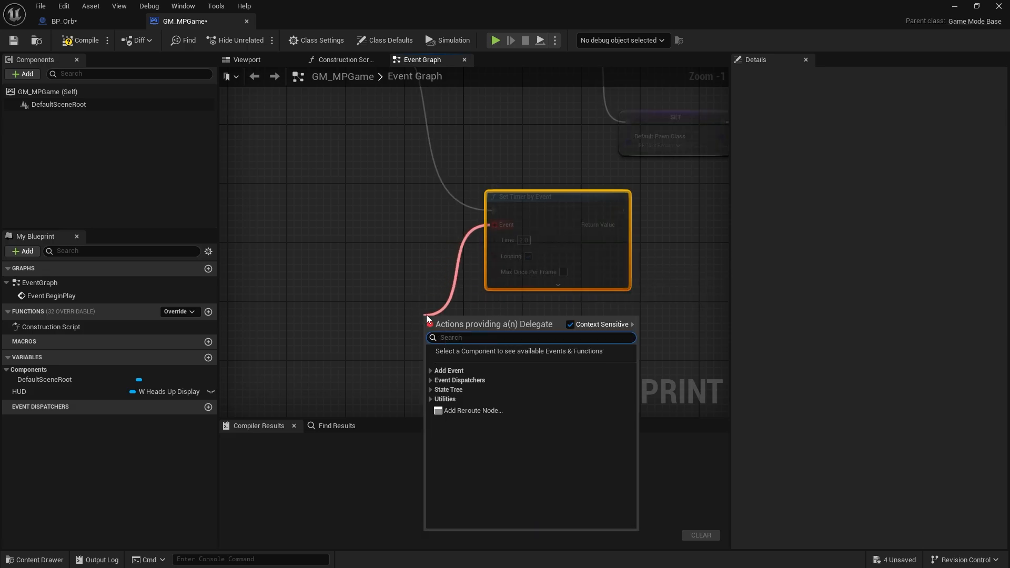
Connect a Create Event node to the timer's Event pin.
type("creat")
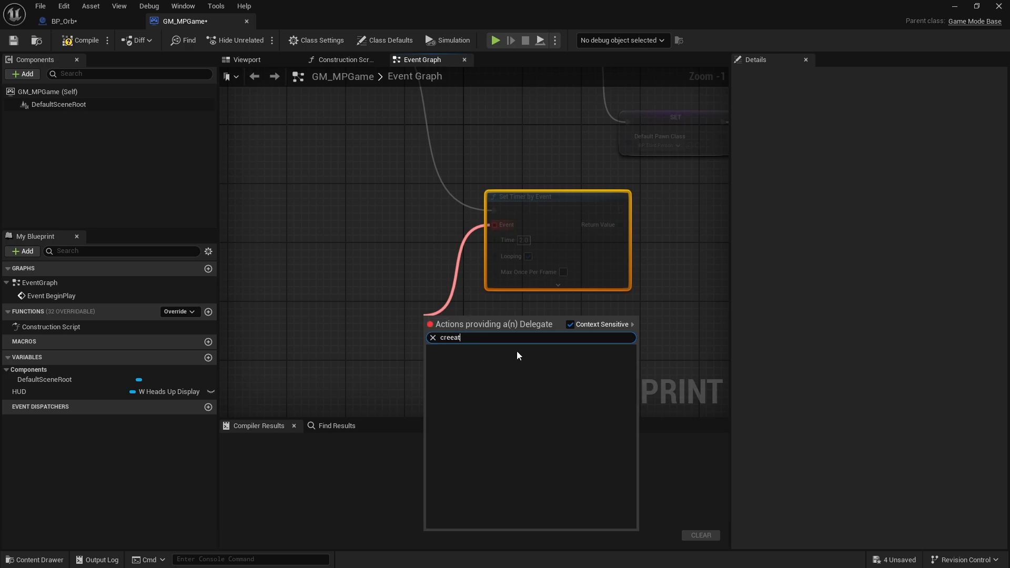
key("Backspace")
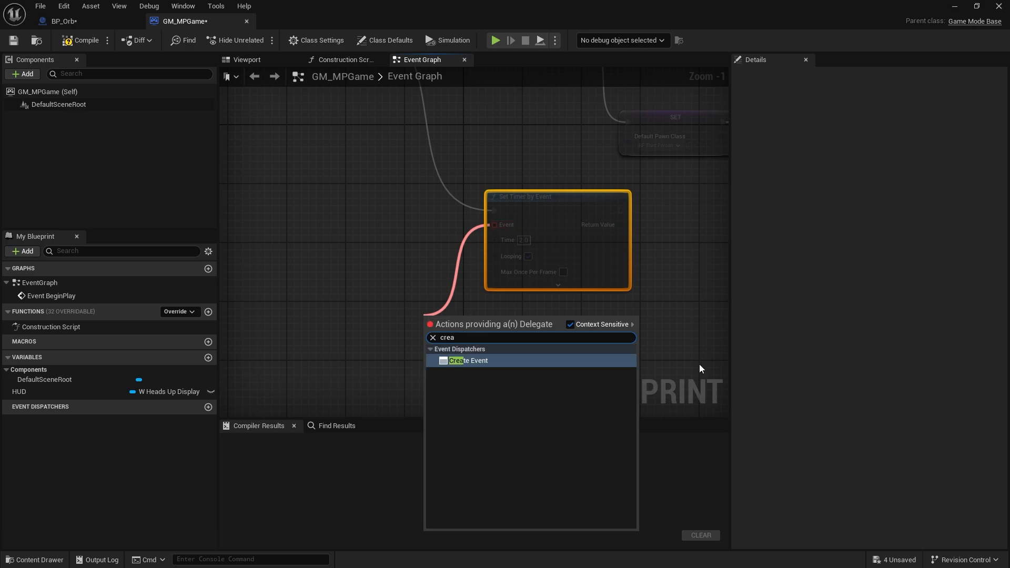
left_click(467, 360)
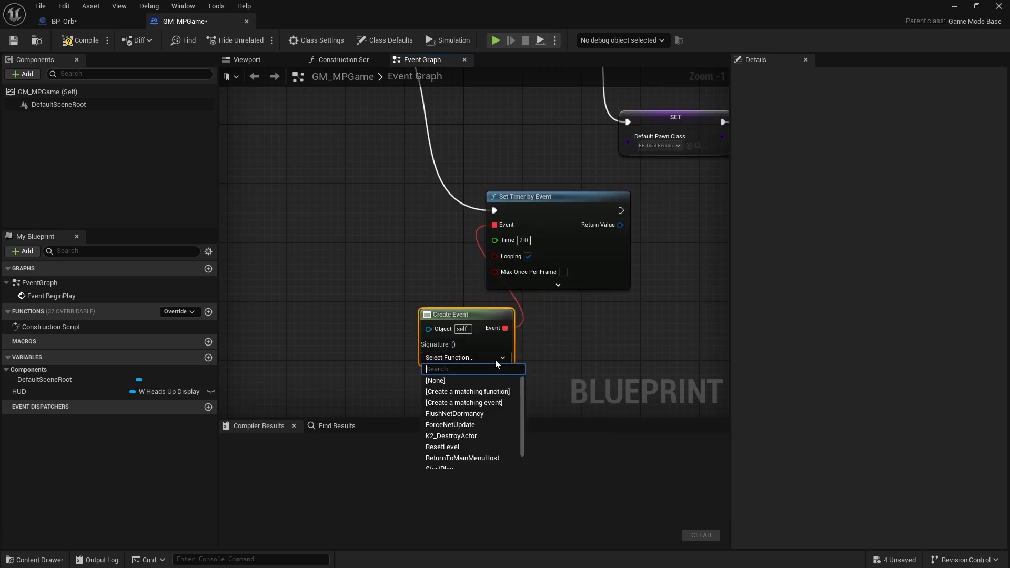
mouse_move(468, 403)
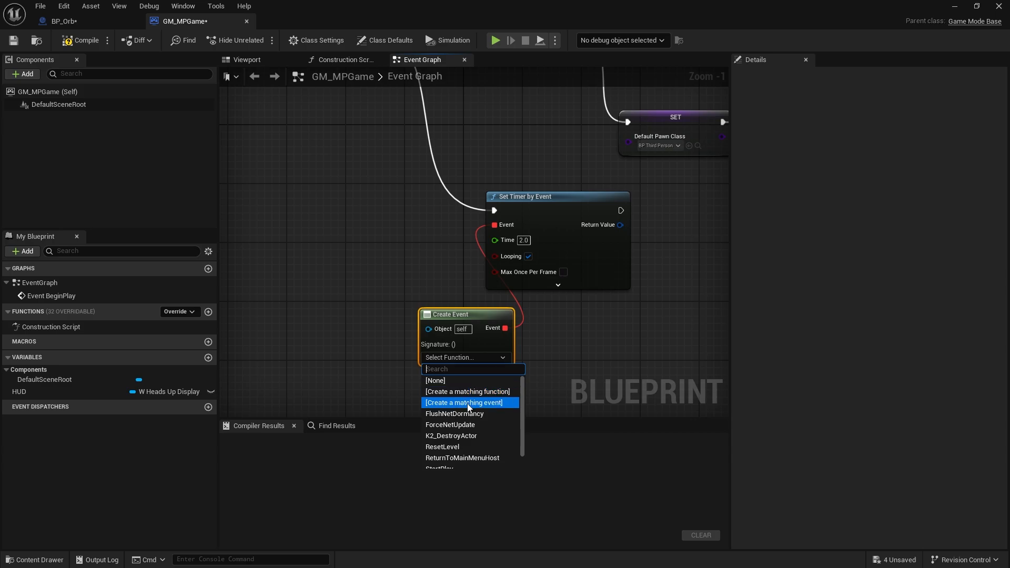
Create a SpawnOrb custom event matching the timer and start adding its location node.
left_click(463, 402)
type("SpawnOrb")
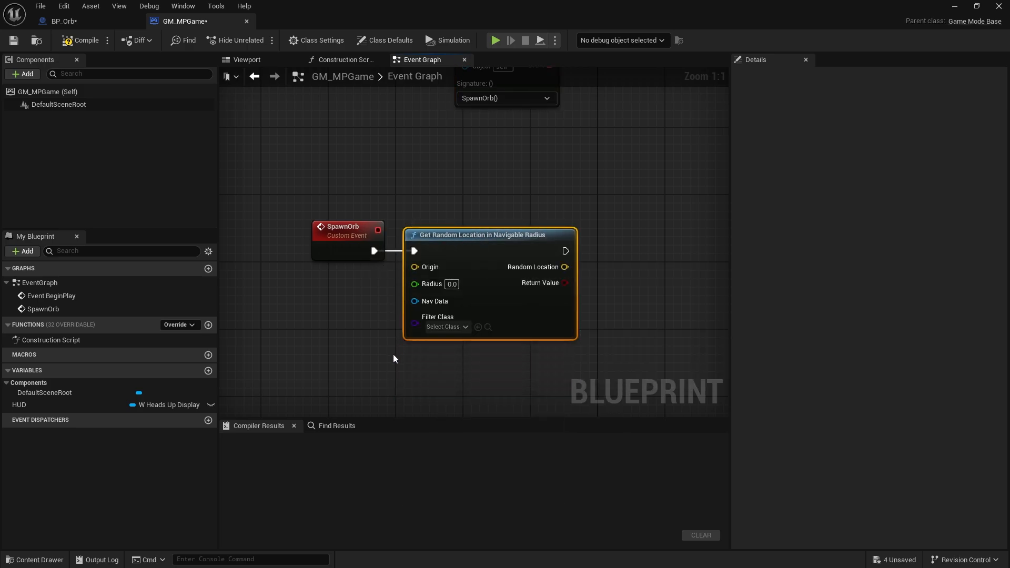
mouse_move(419, 267)
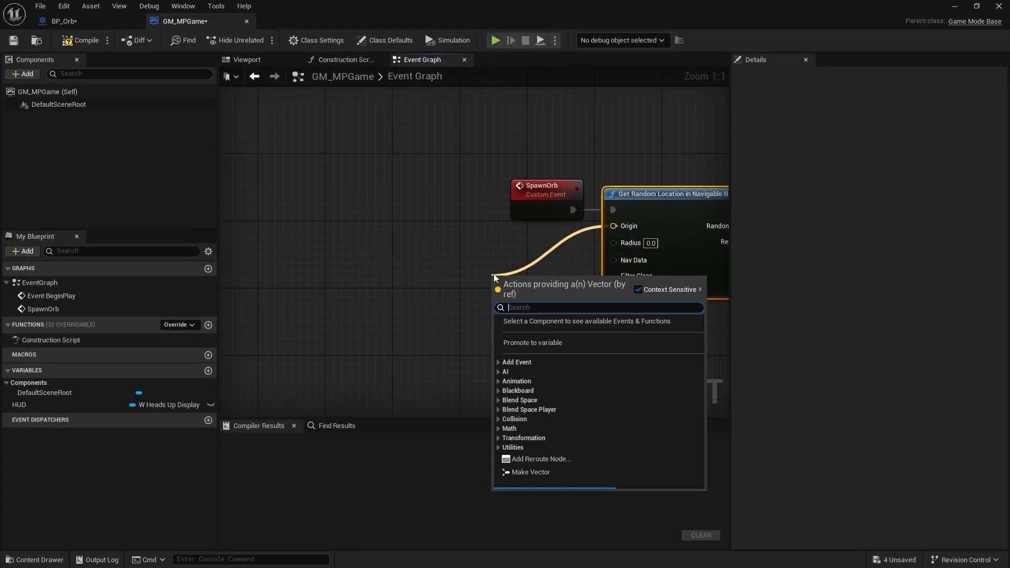
type("make")
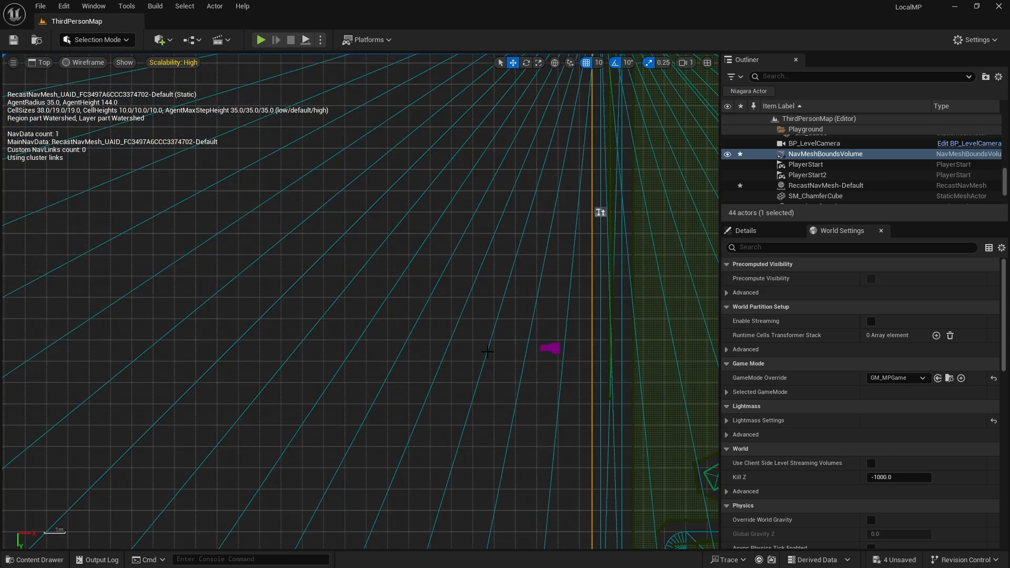
scroll("down", 3)
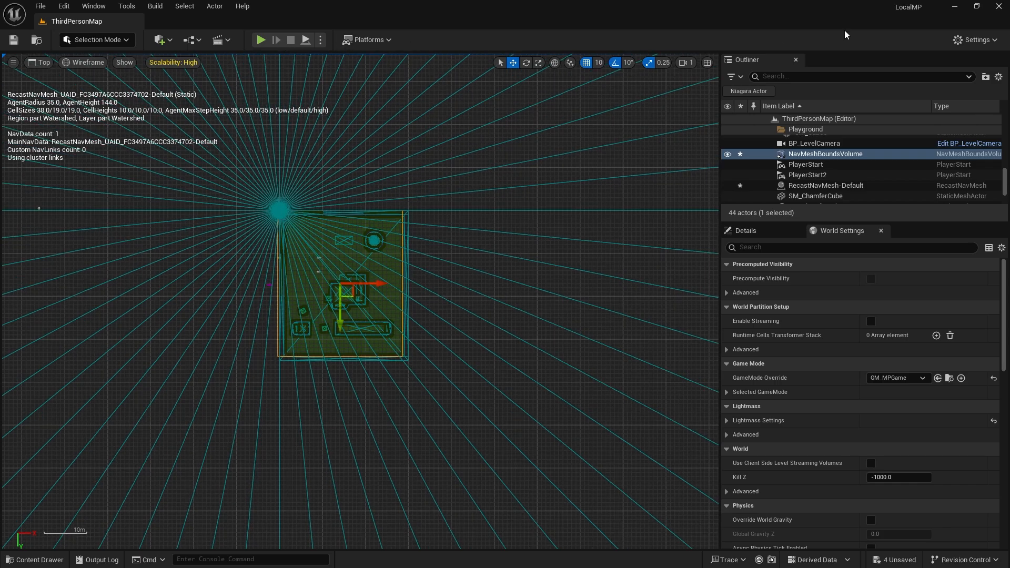
mouse_move(51, 83)
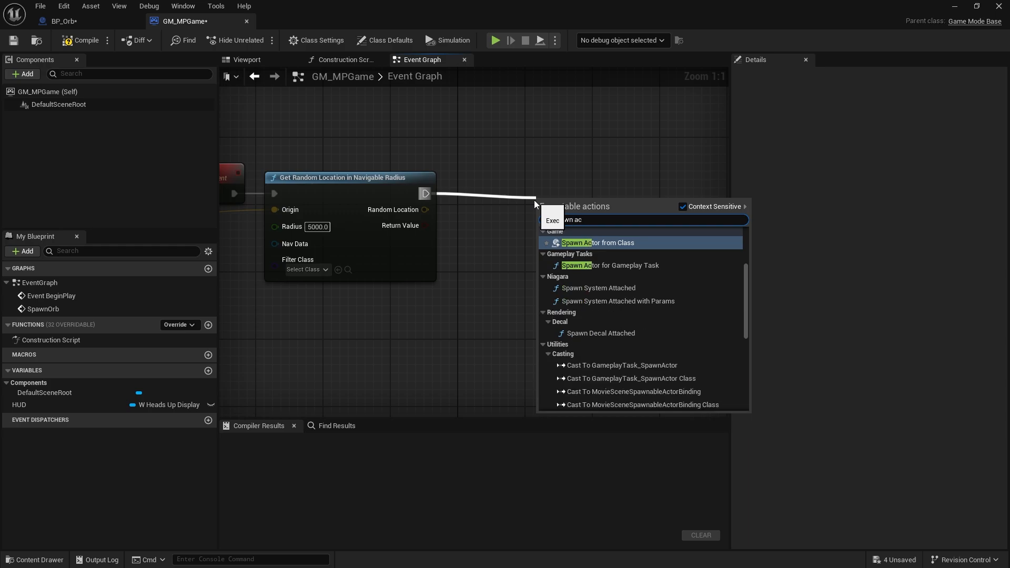
Add Spawn Actor from Class spawning BP_Orb, with Spawn Transform split into separate parts.
left_click(596, 242)
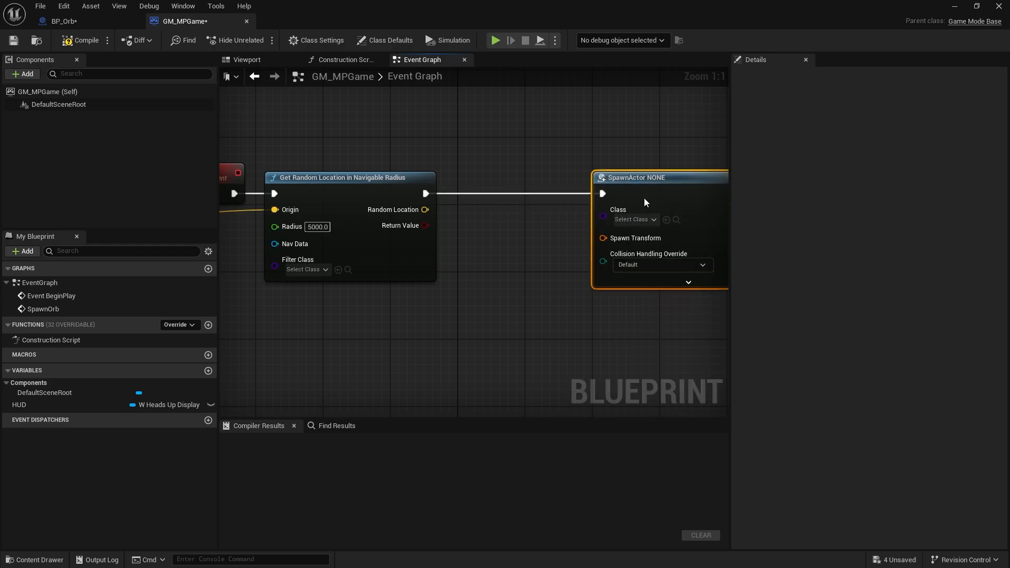
left_click(634, 219)
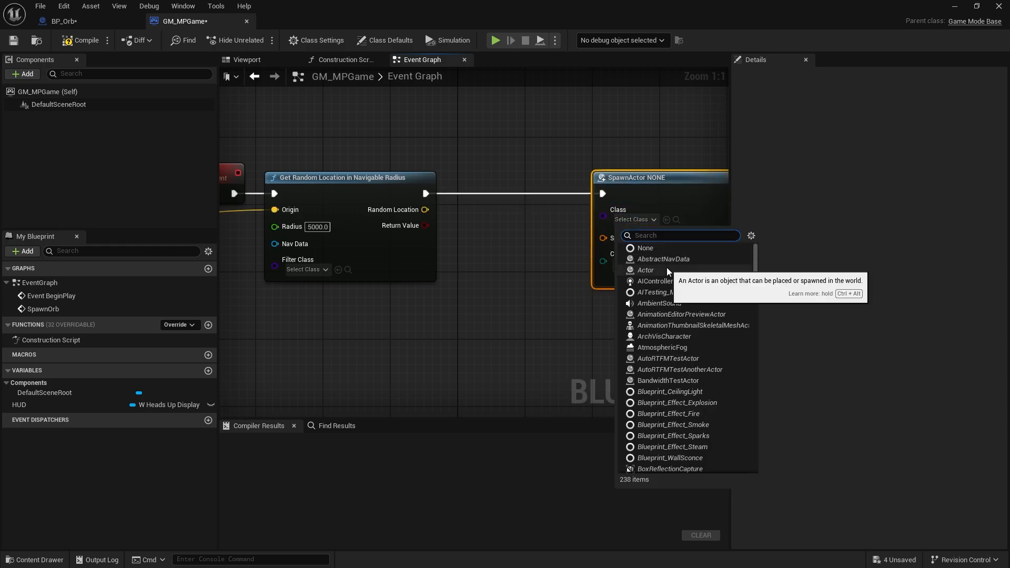
type("bp or")
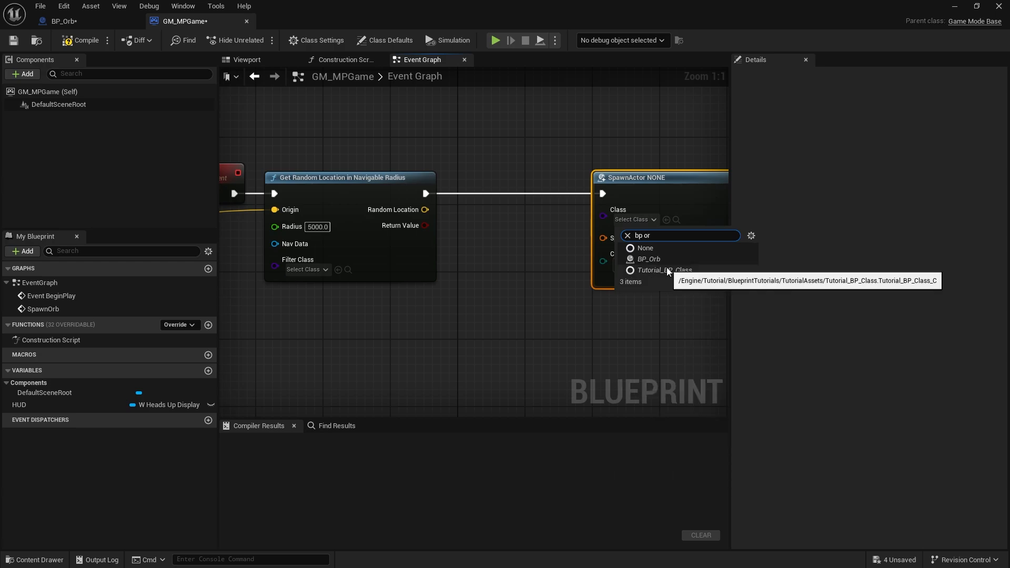
left_click(648, 259)
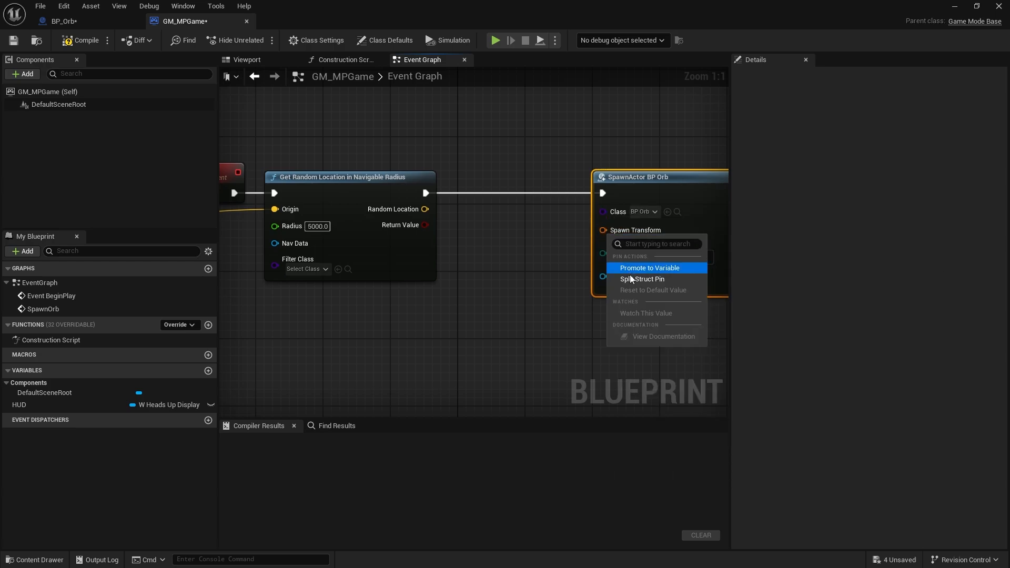
left_click(642, 278)
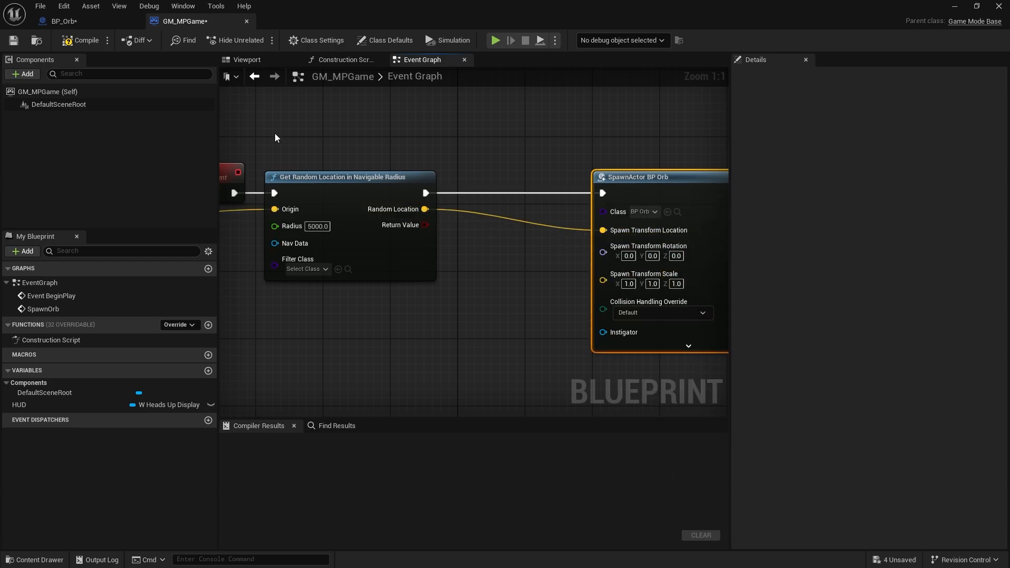
left_click(84, 40)
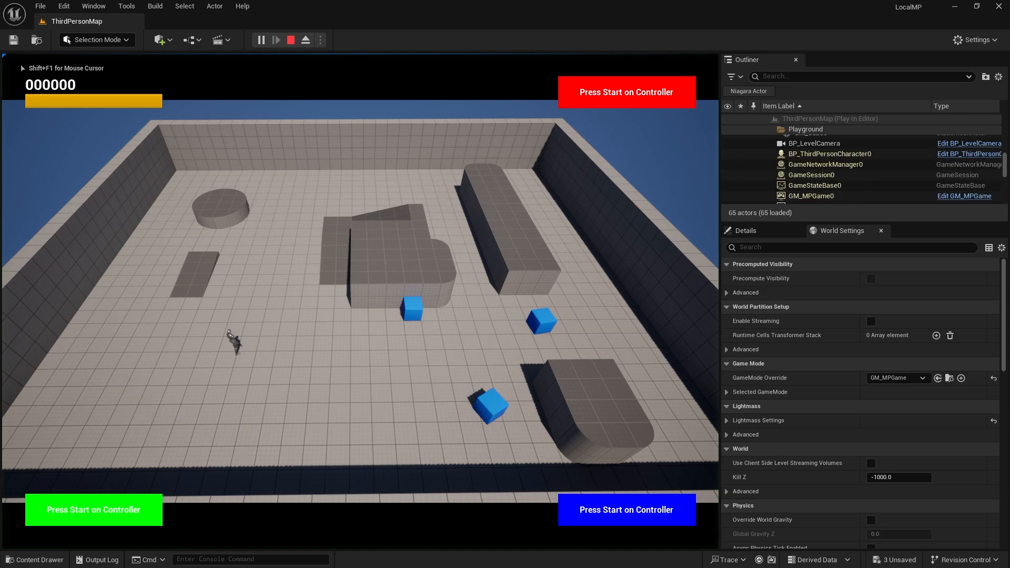
mouse_move(452, 266)
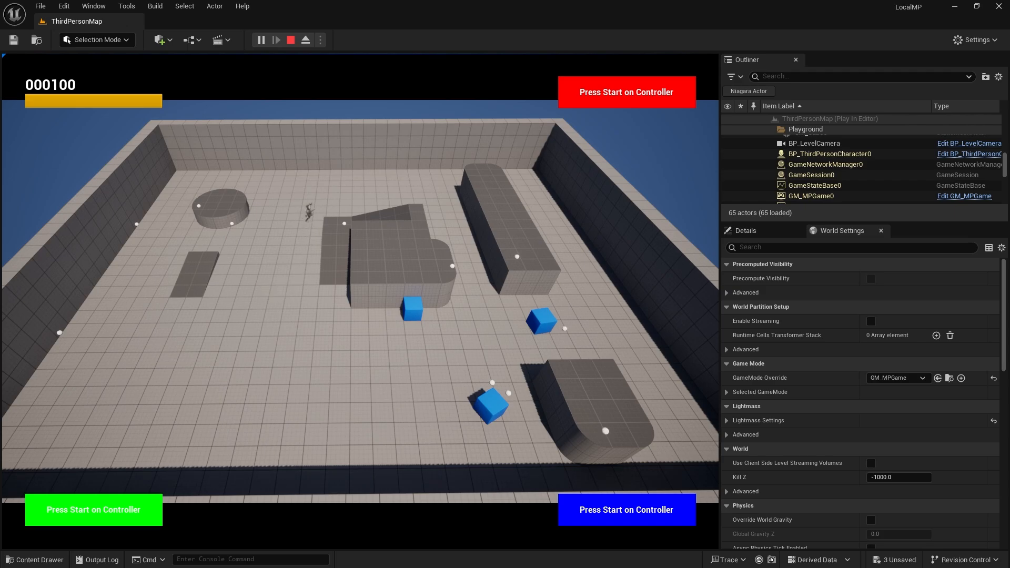
Stop the play-test after orbs spawn across the floor and the score reaches 000100.
left_click(290, 40)
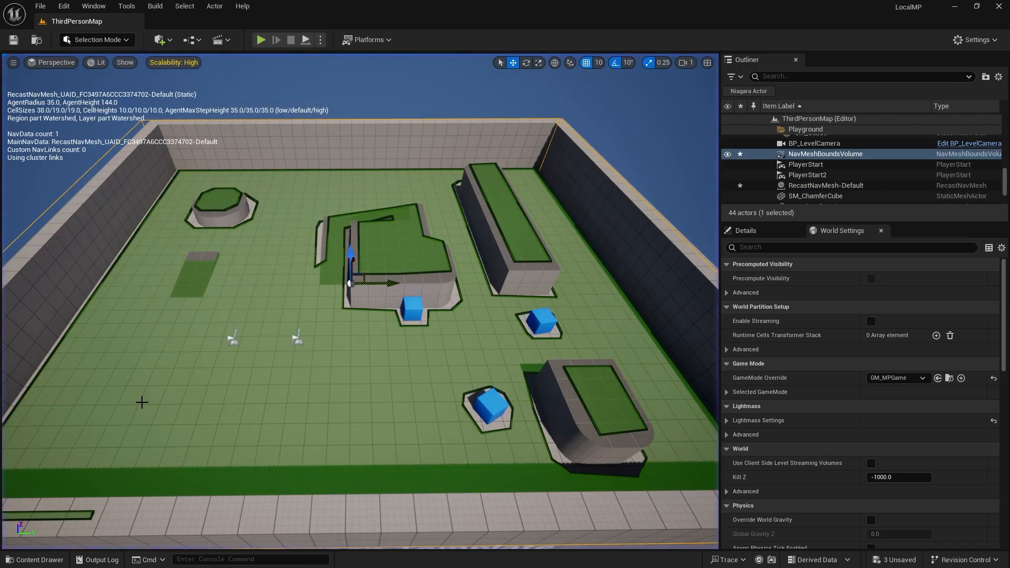
Open BP_ThirdPersonCharacter from the Content Drawer and review its camera and movement input logic.
left_click(35, 559)
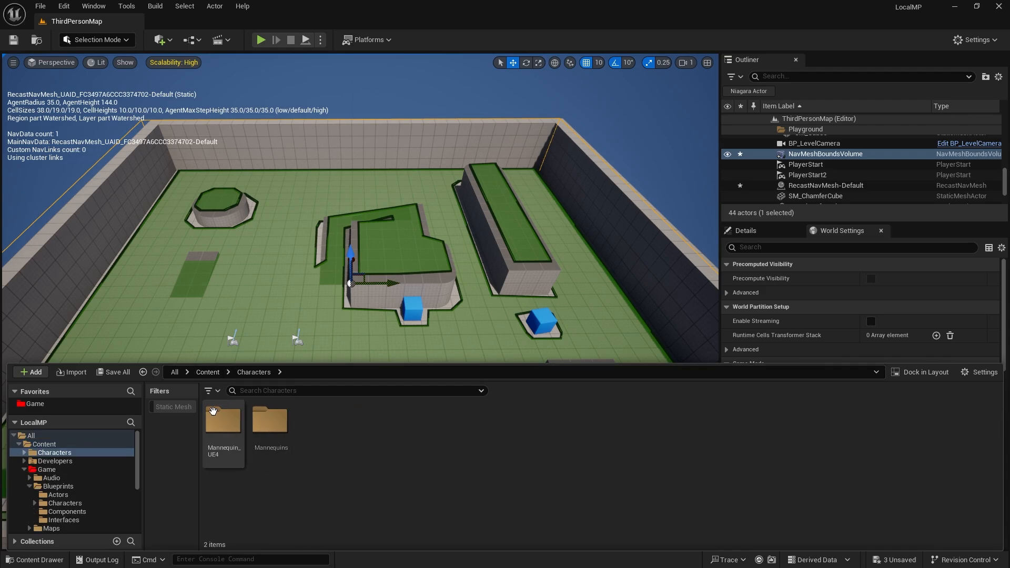
left_click(57, 494)
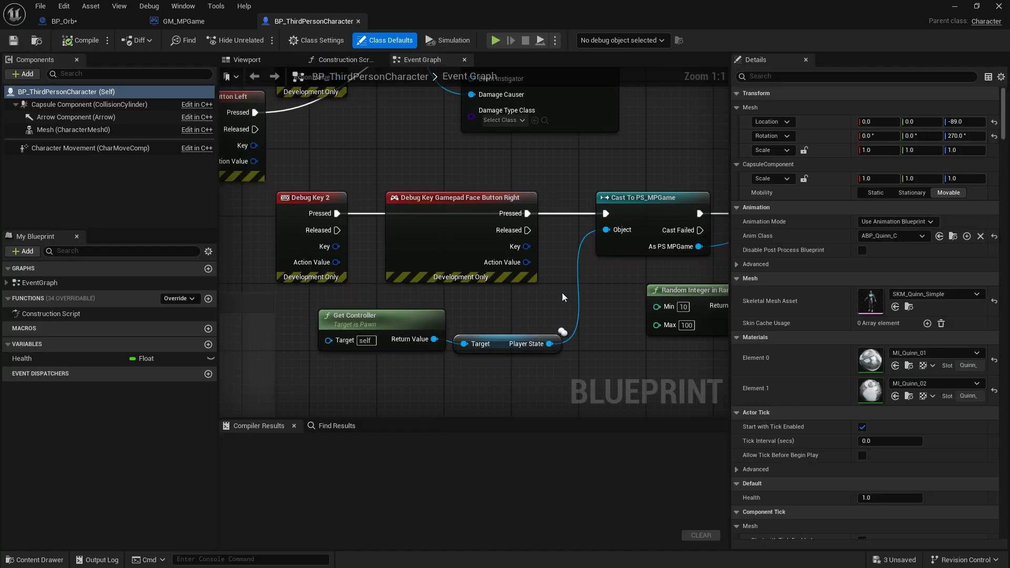
scroll("down", 3)
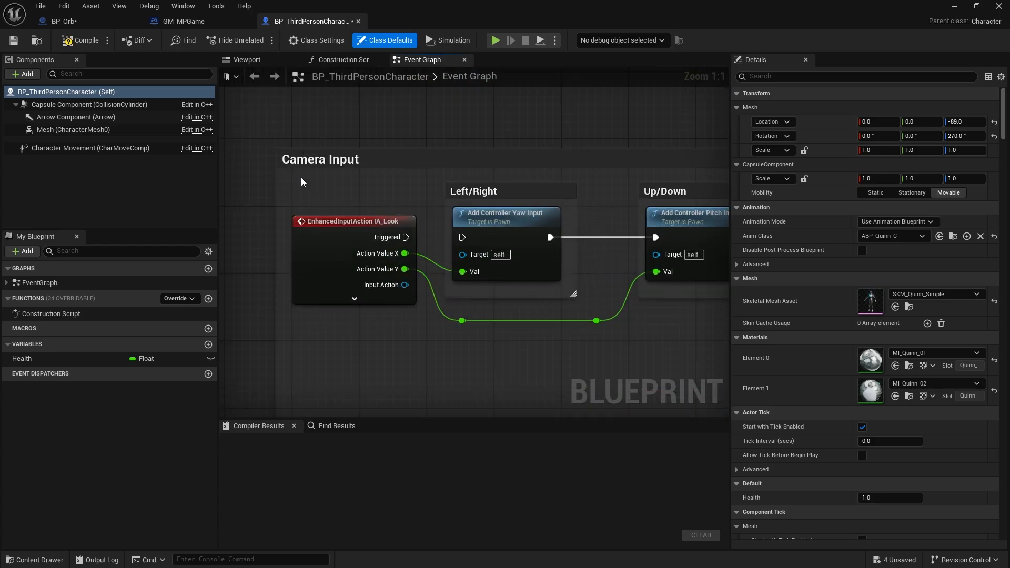
scroll("down", 3)
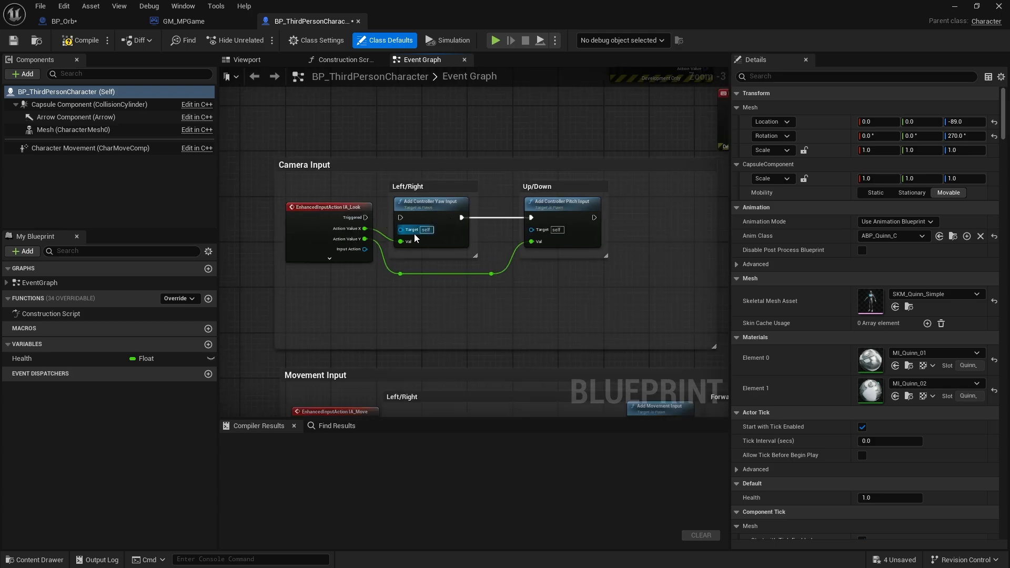
scroll("down", 3)
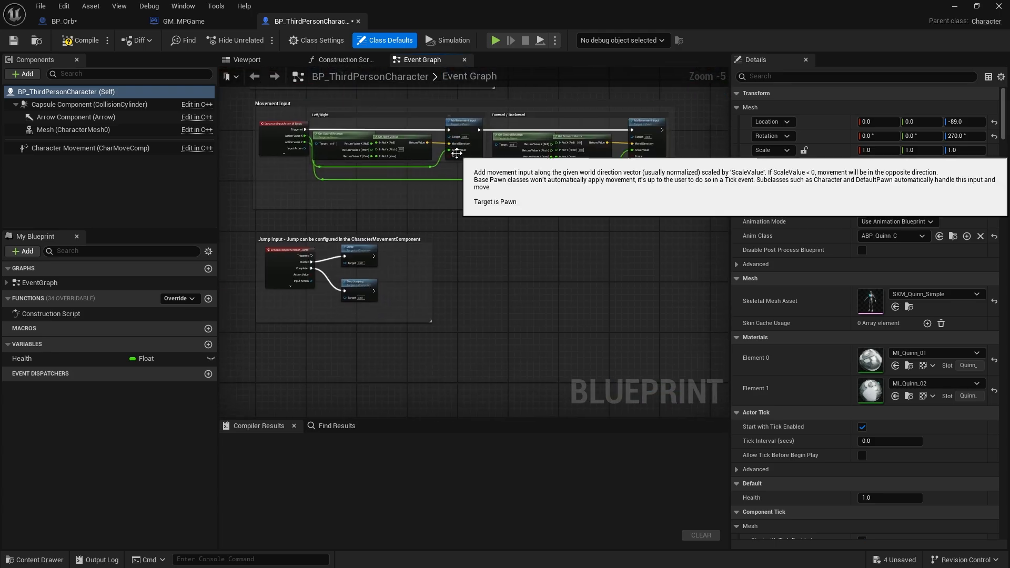
Keep Orient Rotation to Movement on, Use Controller Desired Rotation off, and play the level.
left_click(91, 147)
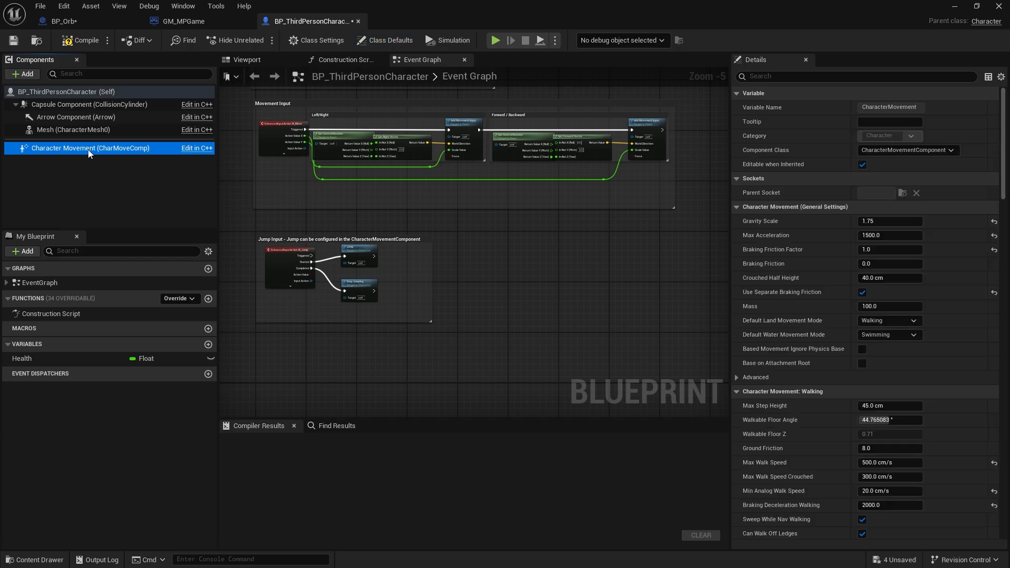
scroll("down", 3)
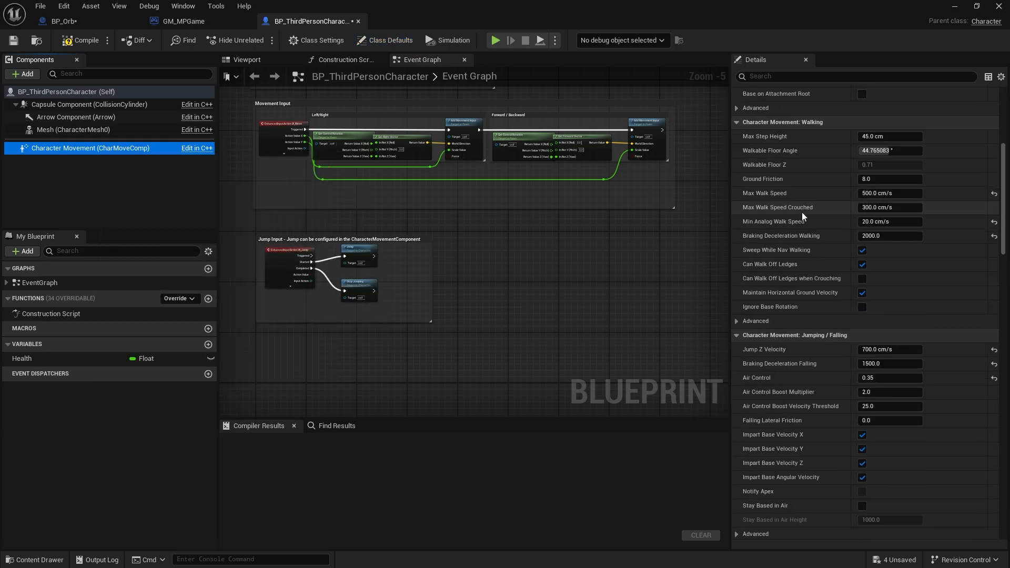
scroll("down", 3)
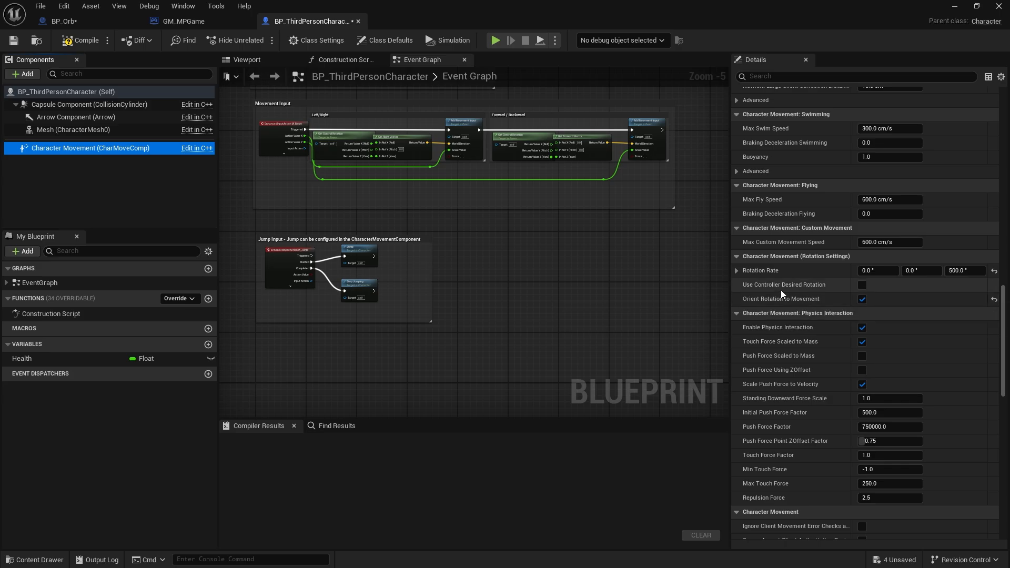
left_click(80, 40)
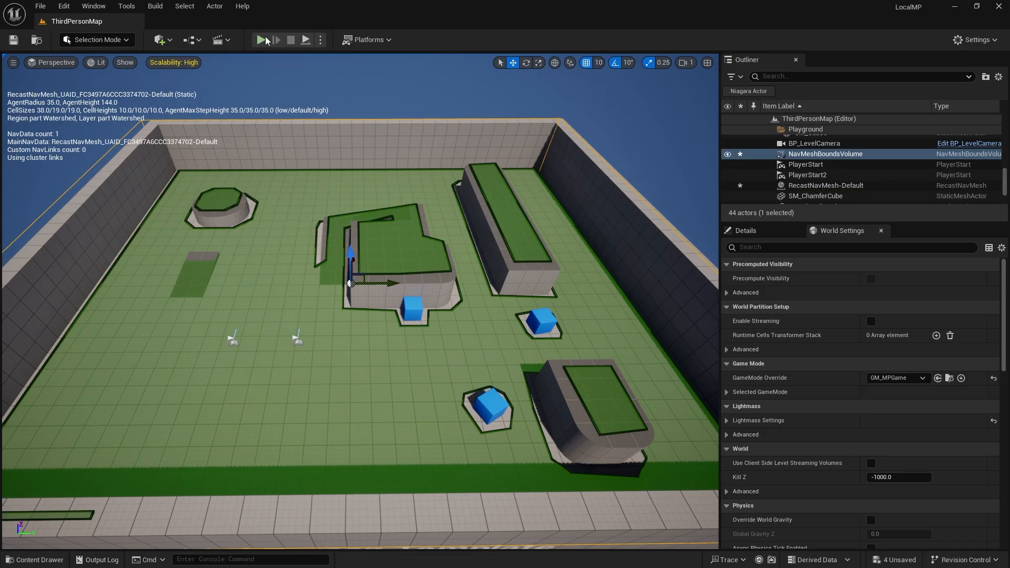
left_click(266, 40)
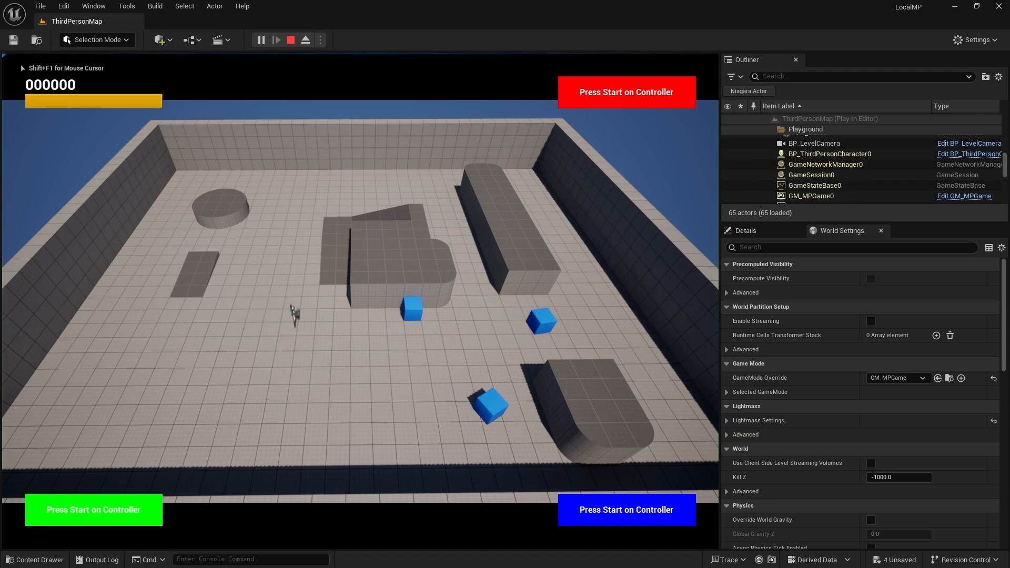